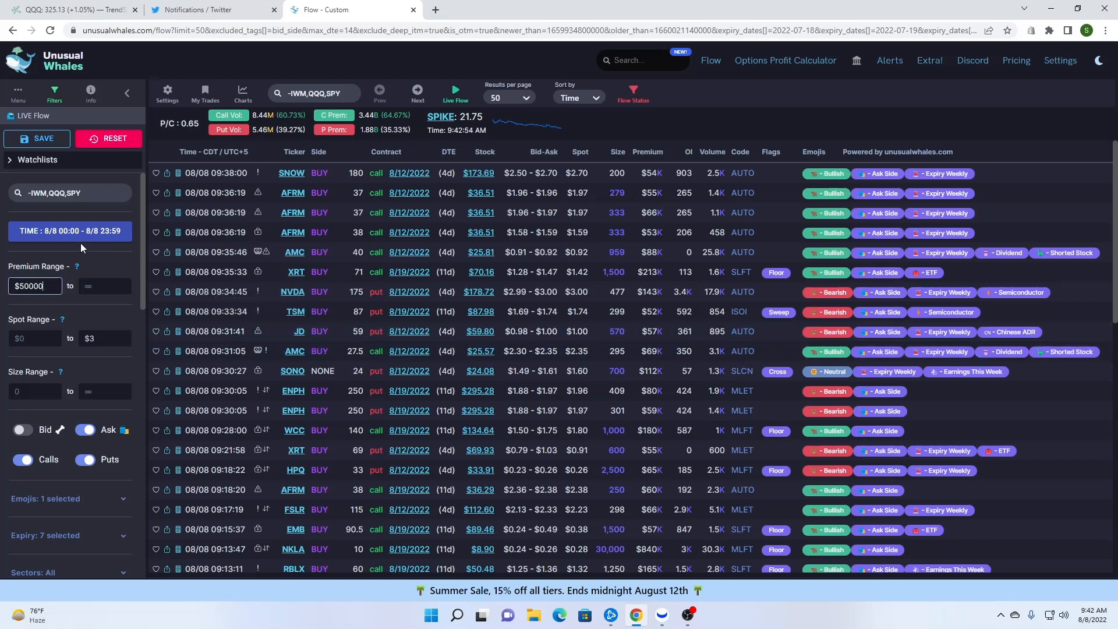
Commit the $50000 minimum premium filter and scroll through the filtered flow
{"action": "left_click", "coordinate": [70, 230]}
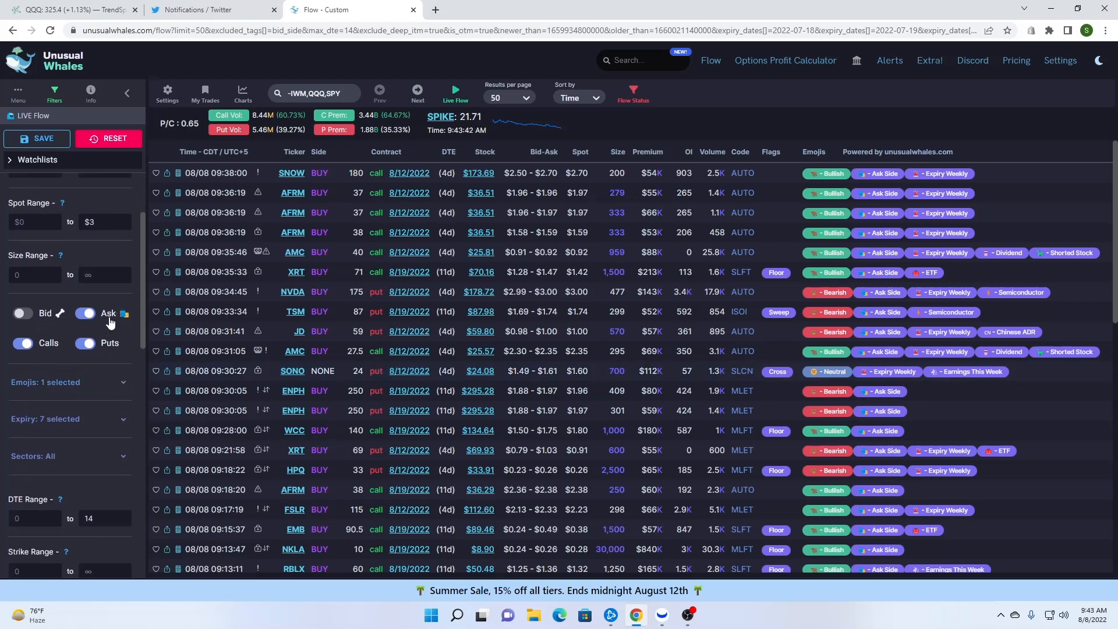
{"action": "mouse_move", "coordinate": [91, 398]}
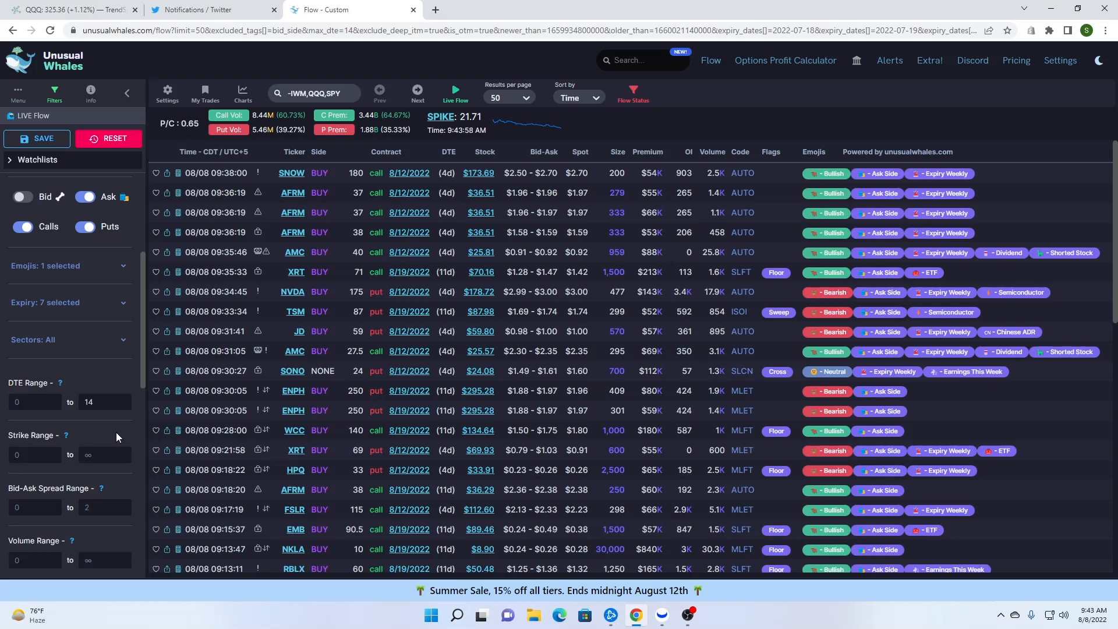
{"action": "scroll", "scroll_direction": "down", "scroll_amount": 3}
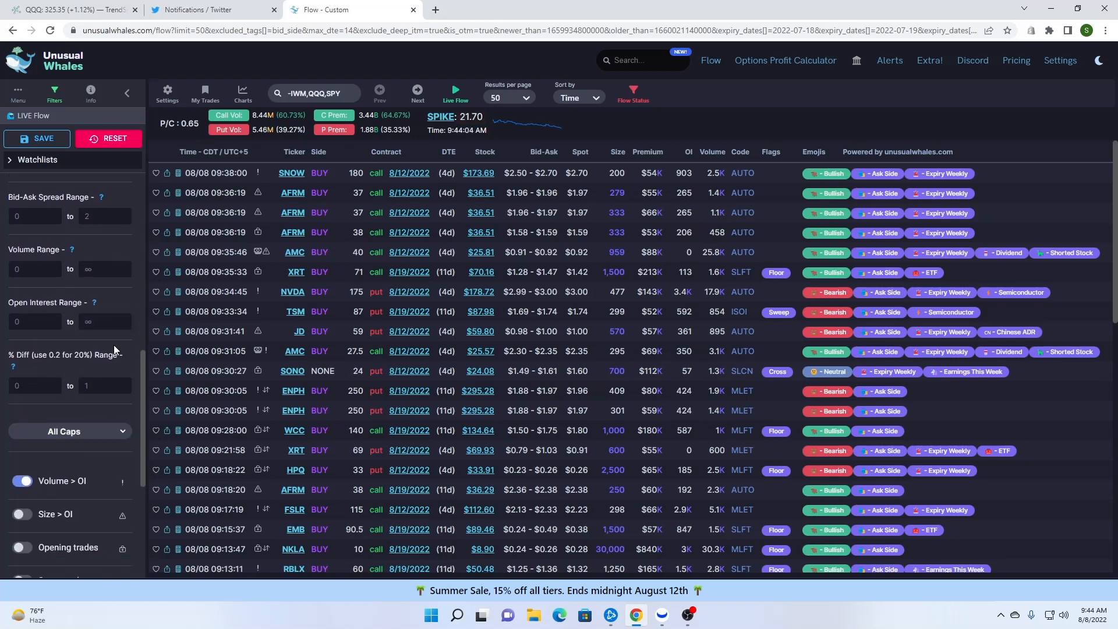
{"action": "scroll", "scroll_direction": "down", "scroll_amount": 3}
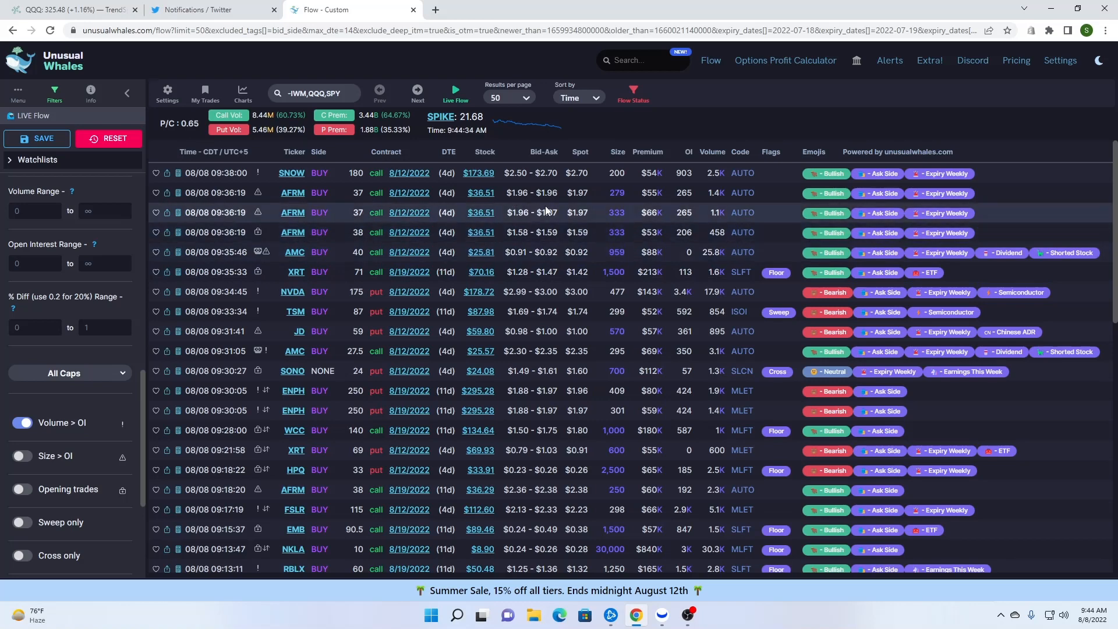
{"action": "mouse_move", "coordinate": [654, 226]}
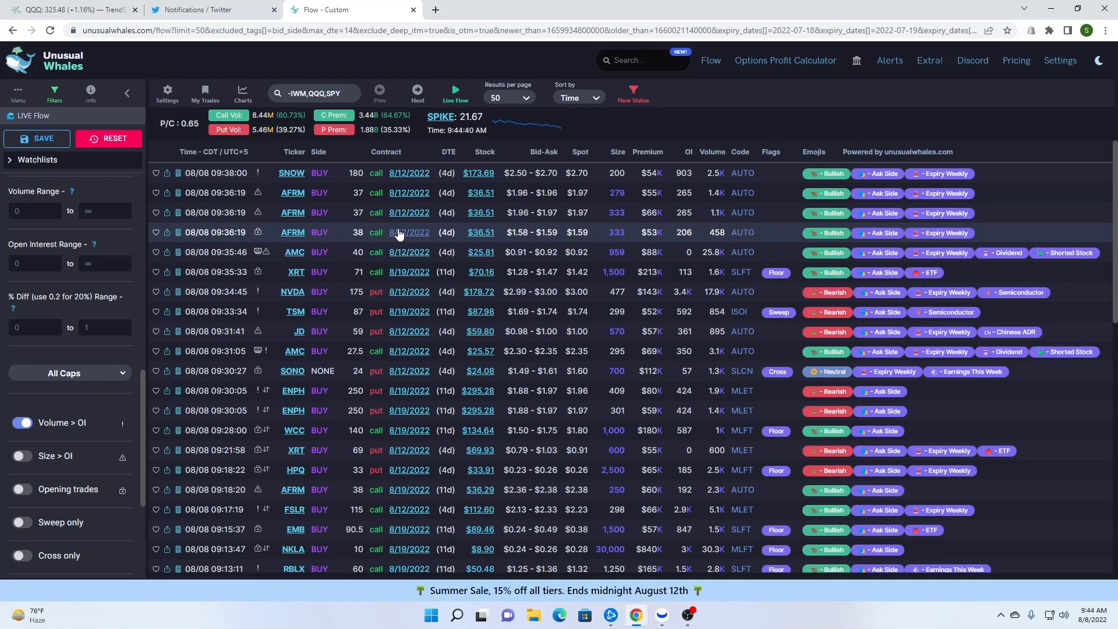
{"action": "mouse_move", "coordinate": [383, 241]}
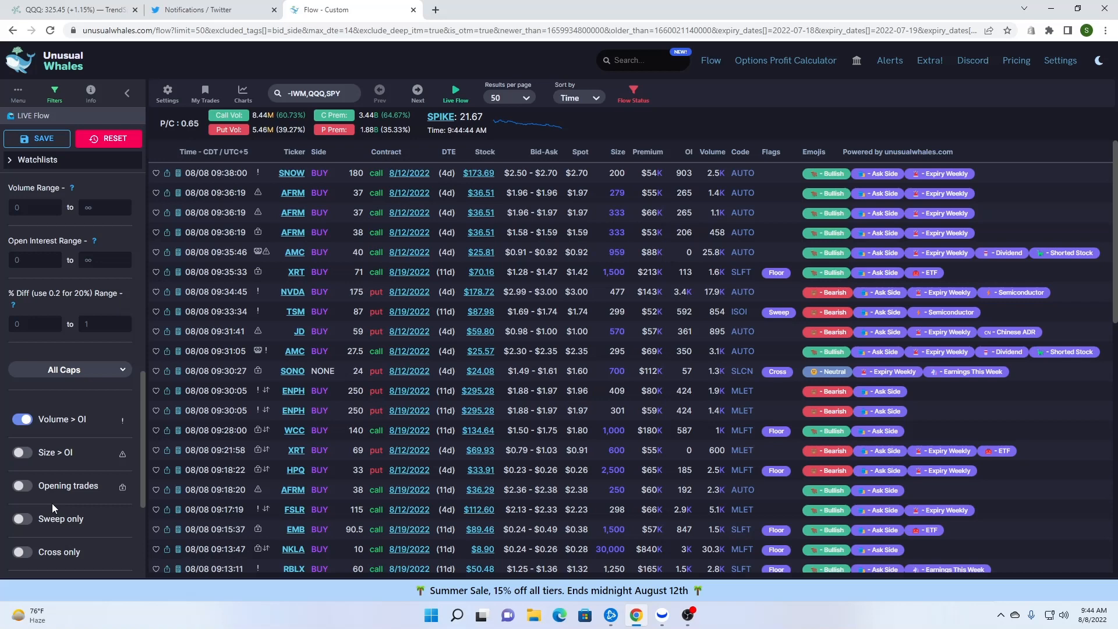
{"action": "scroll", "scroll_direction": "down", "scroll_amount": 3}
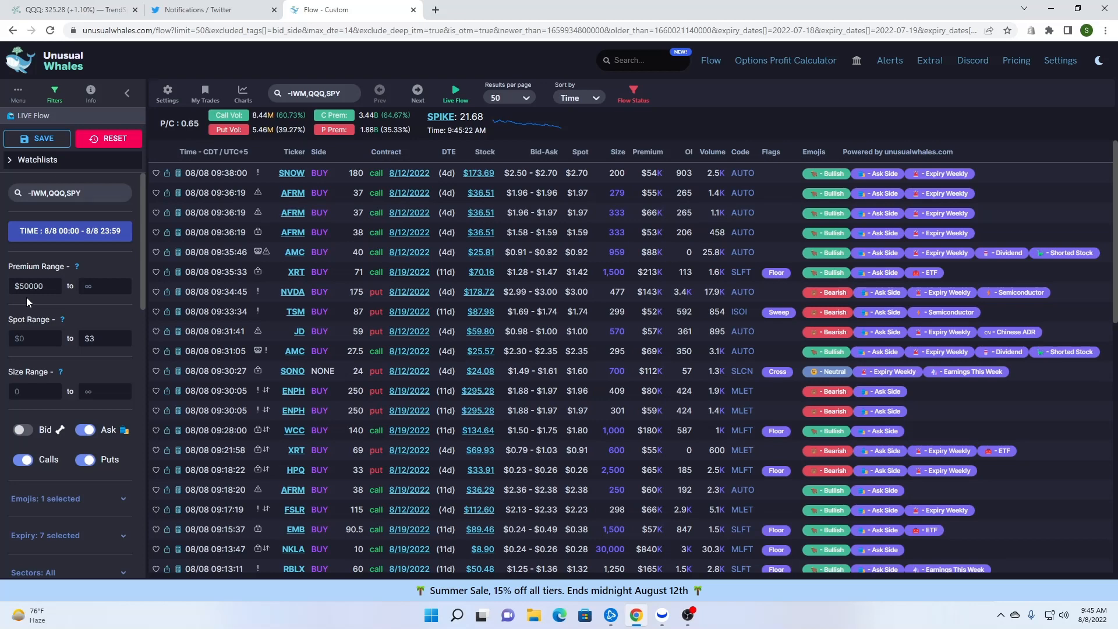
{"action": "mouse_move", "coordinate": [324, 243]}
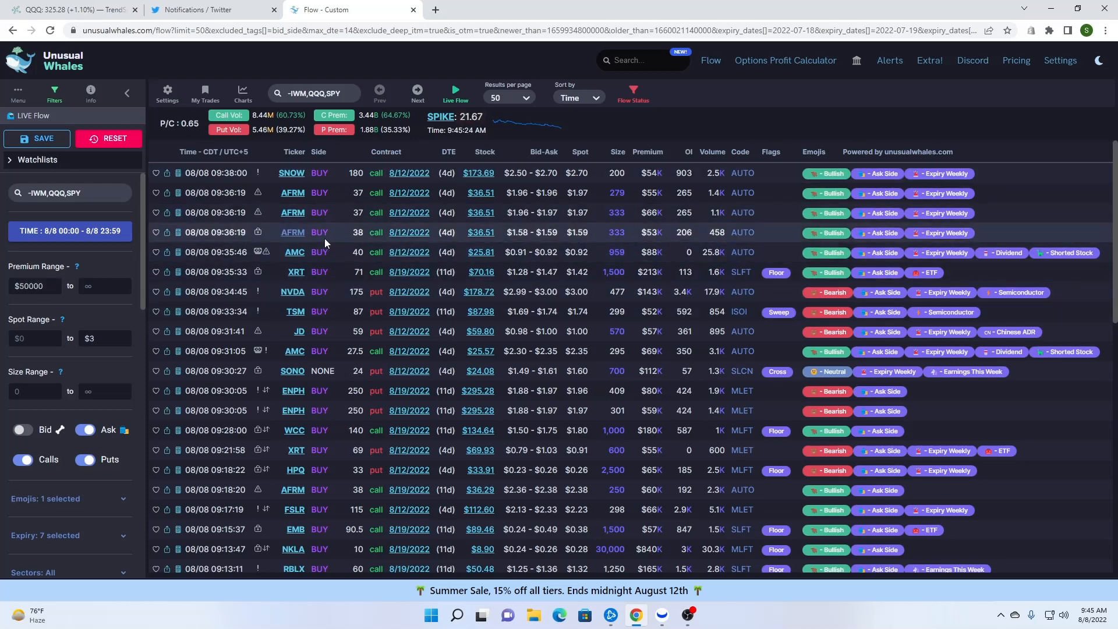
Replace the ticker filter with AFRM so only its trades are listed
{"action": "left_click", "coordinate": [311, 93]}
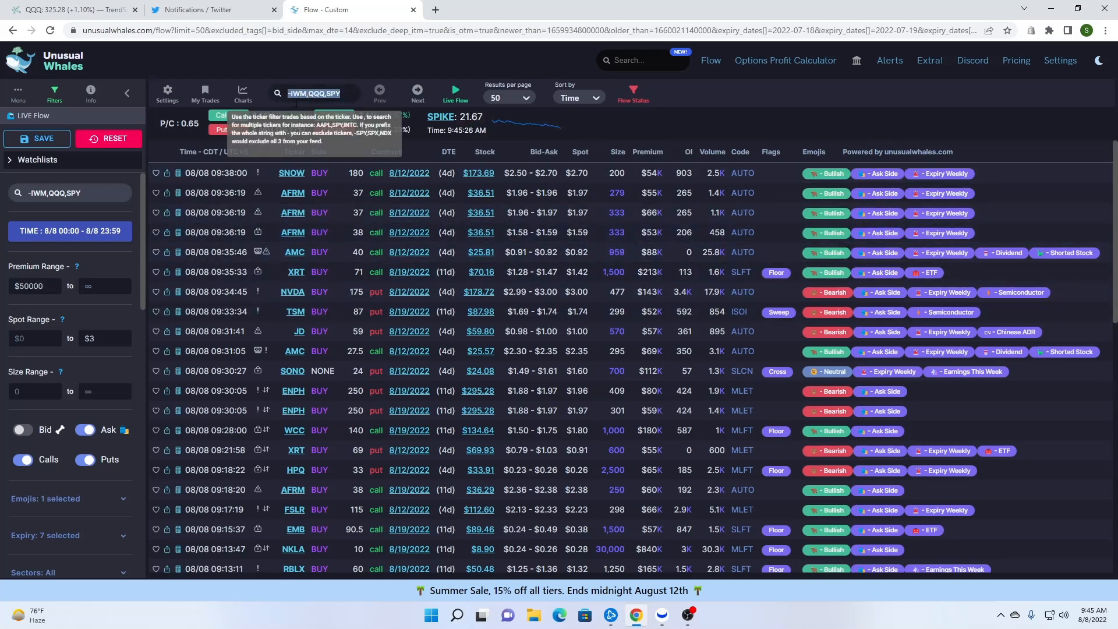
{"action": "type", "text": "AFRM"}
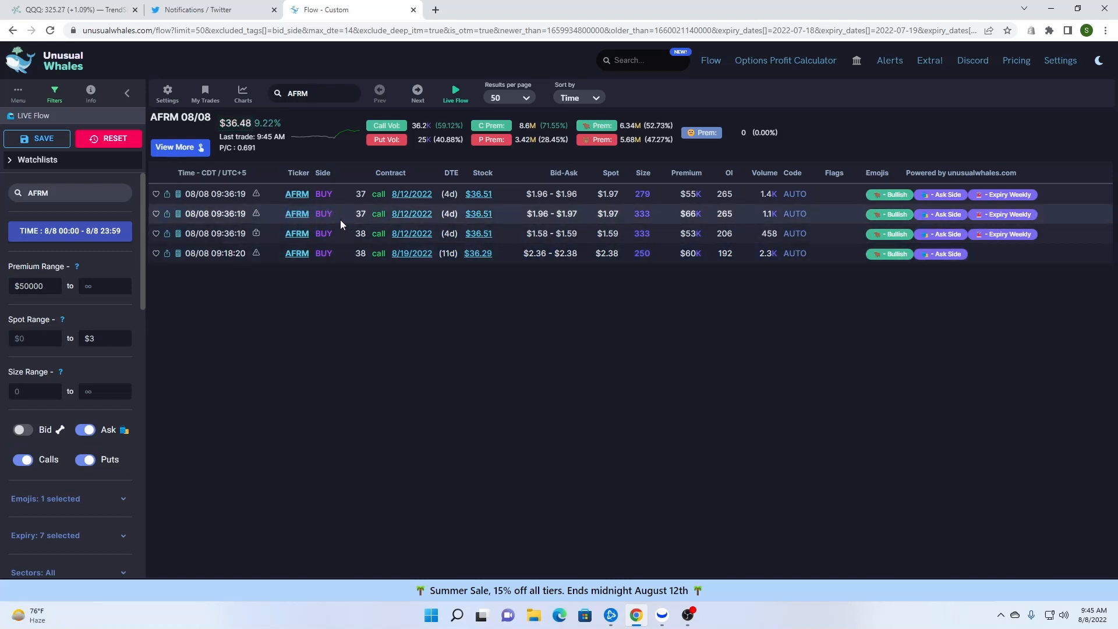
{"action": "mouse_move", "coordinate": [255, 213]}
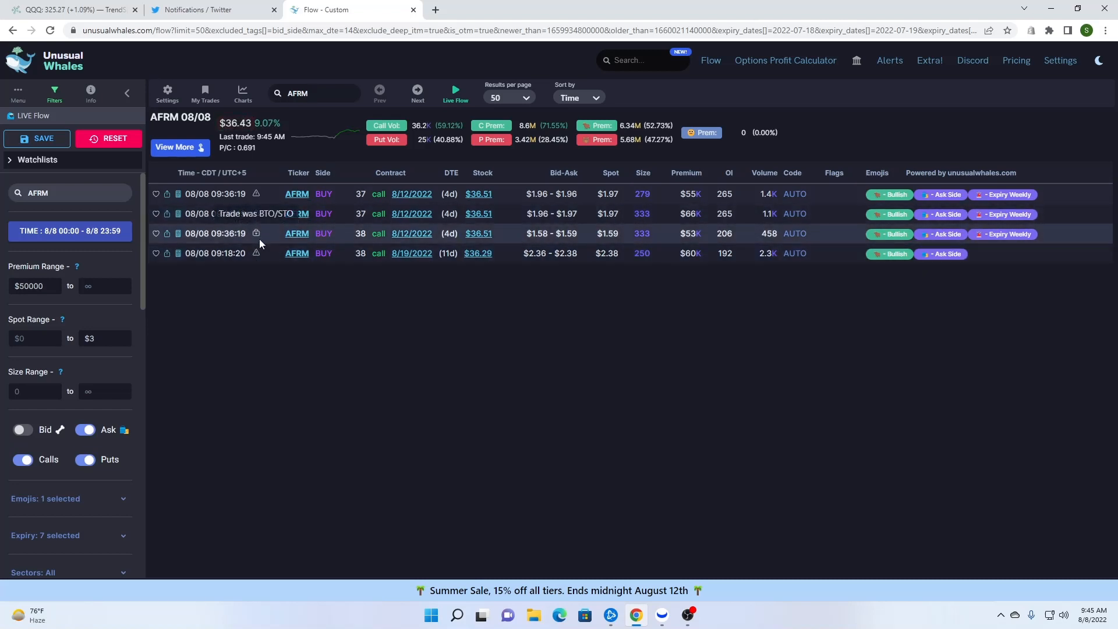
{"action": "mouse_move", "coordinate": [256, 254]}
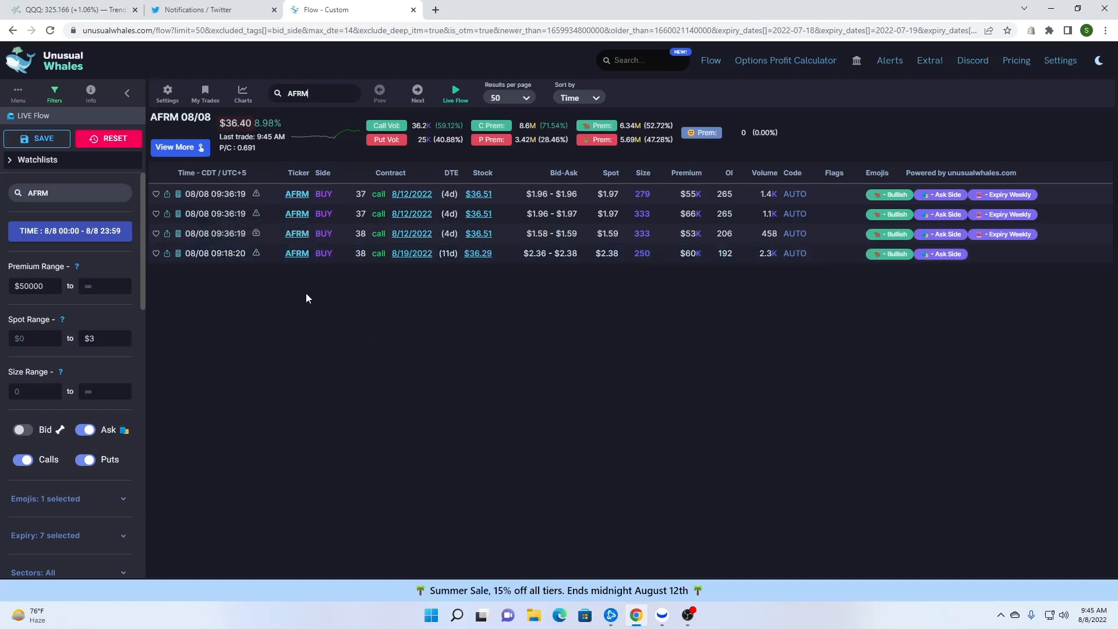
{"action": "mouse_move", "coordinate": [312, 295]}
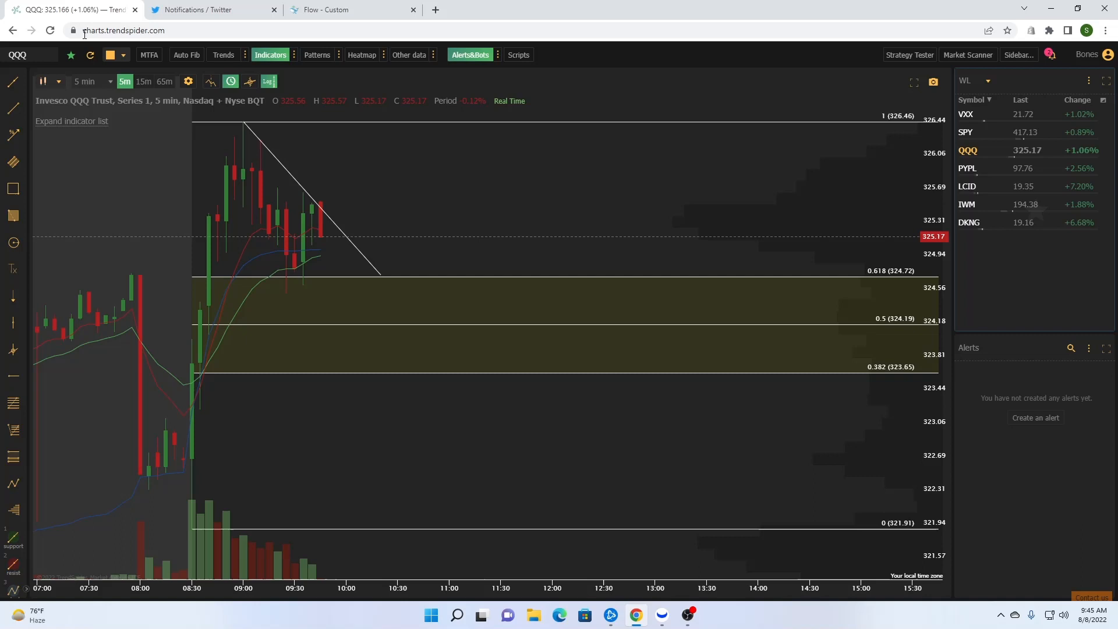
{"action": "mouse_move", "coordinate": [344, 426]}
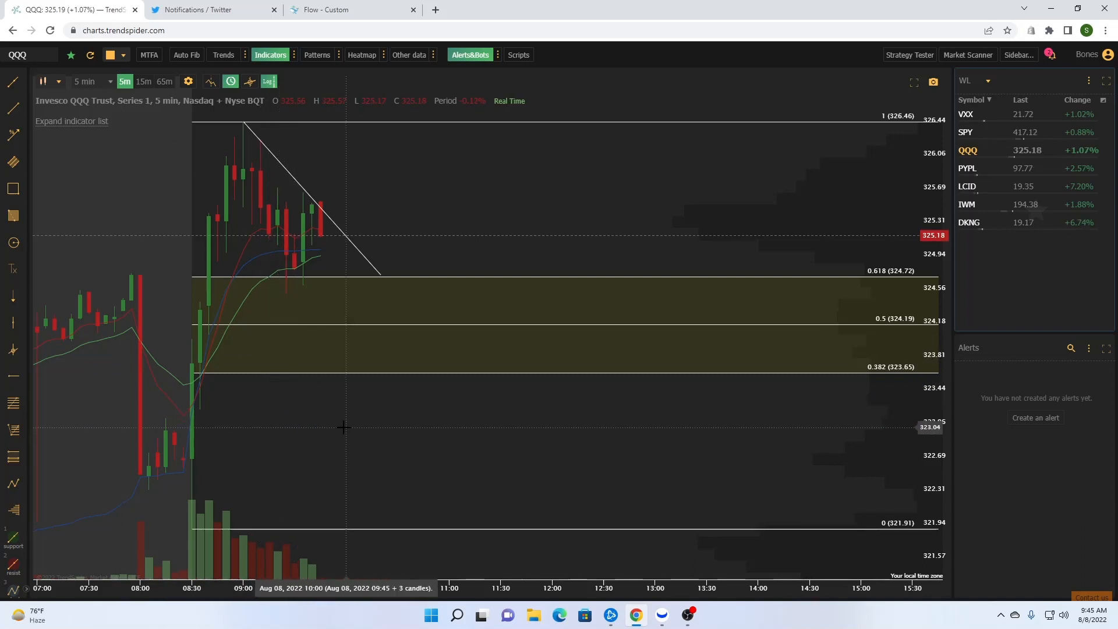
{"action": "mouse_move", "coordinate": [219, 319]}
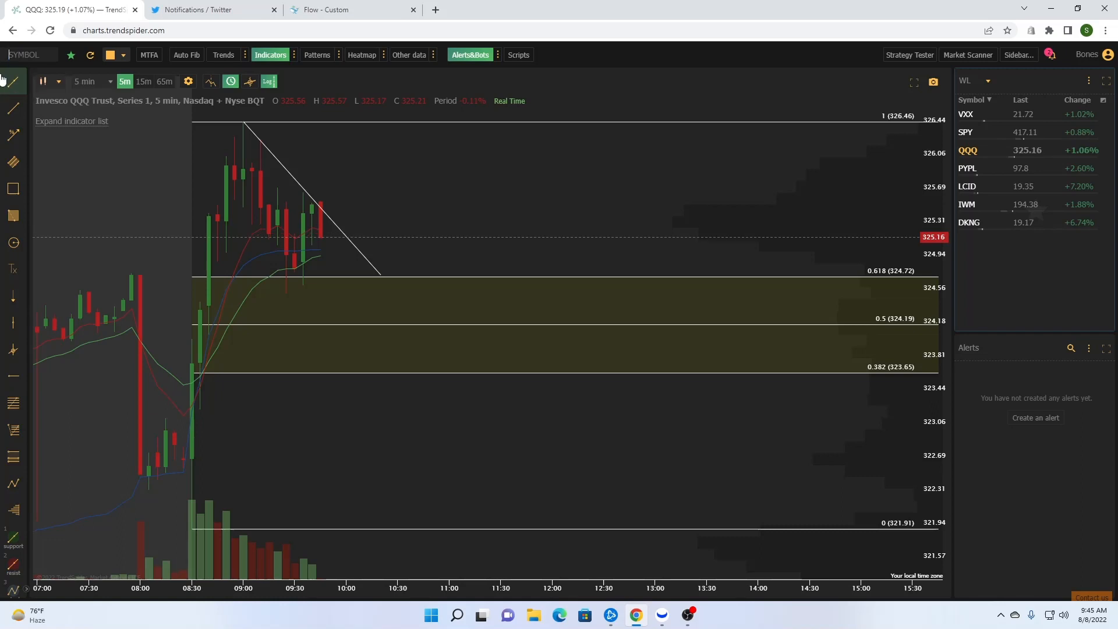
Chart AFRM on 65-minute candles, checking its flow and returning to the chart
{"action": "type", "text": "AFRM"}
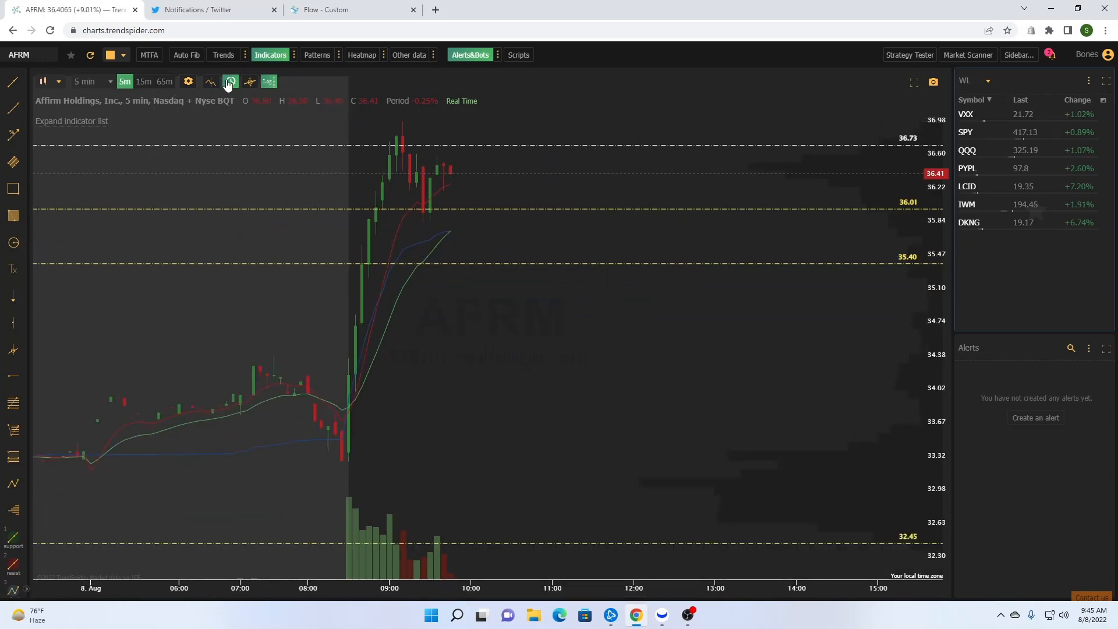
{"action": "left_click", "coordinate": [163, 80]}
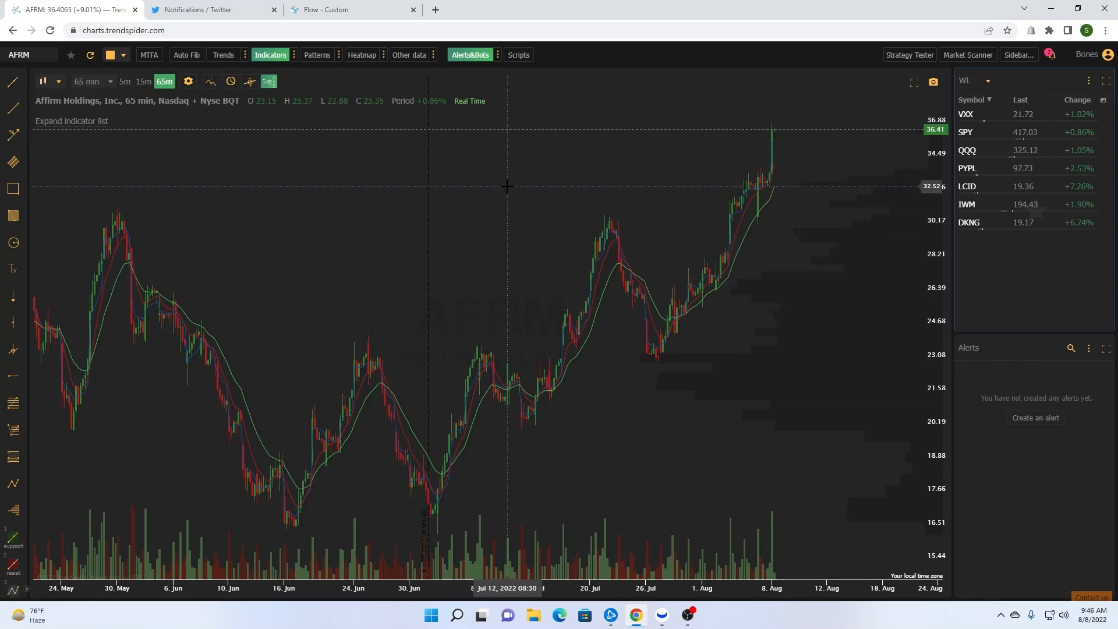
{"action": "left_click", "coordinate": [350, 9]}
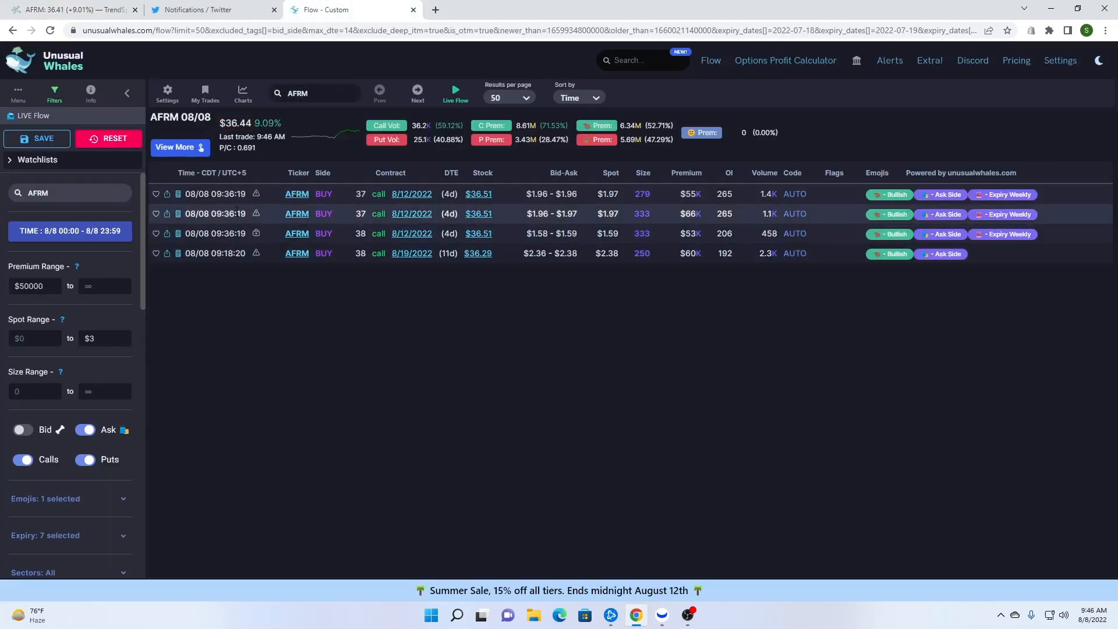
{"action": "mouse_move", "coordinate": [239, 228]}
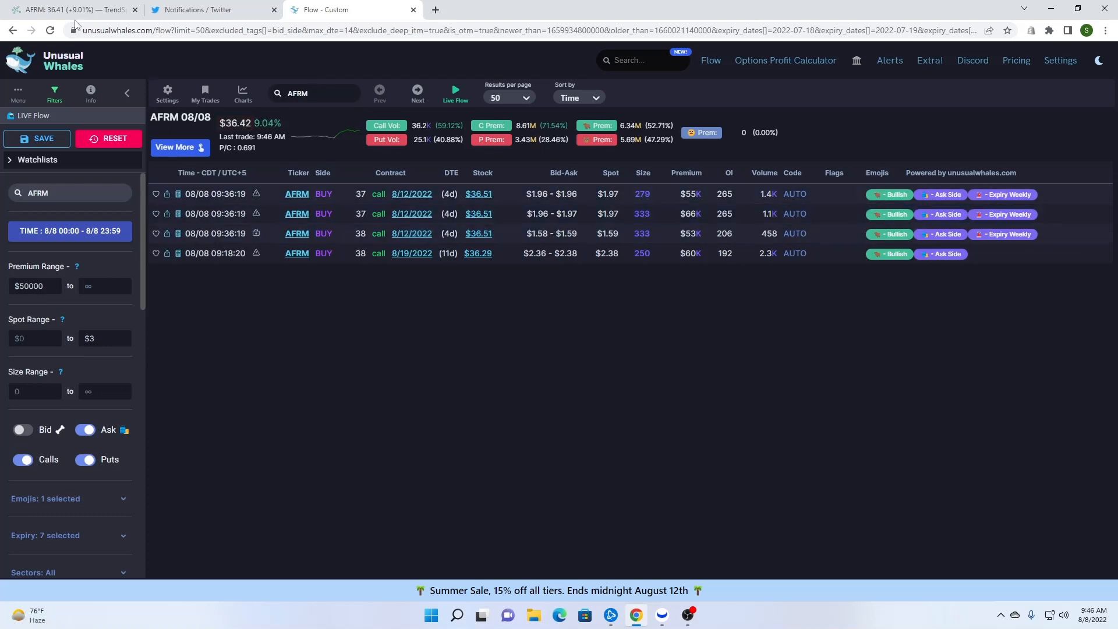
{"action": "left_click", "coordinate": [71, 9]}
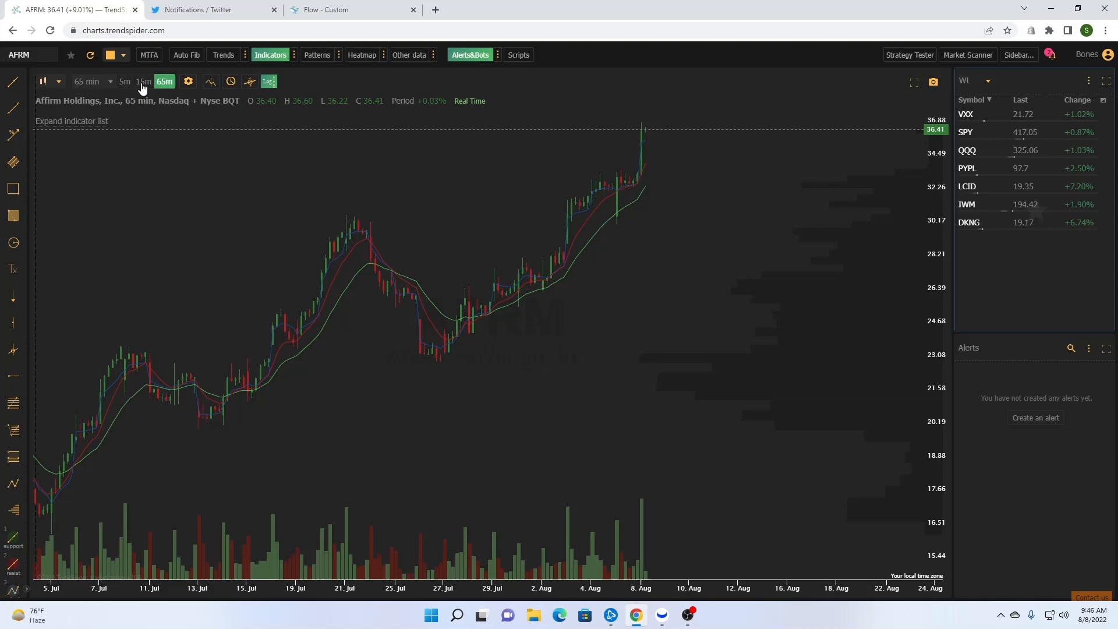
View AFRM on 15-minute candles, review the daily chart, then return to 15-minute
{"action": "left_click", "coordinate": [144, 80]}
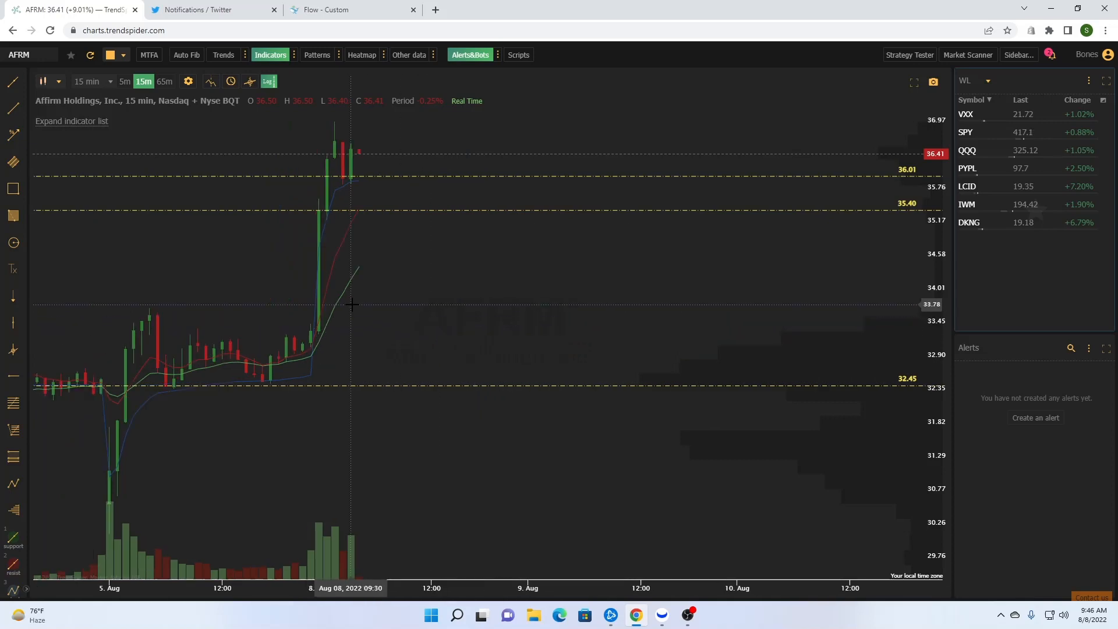
{"action": "left_click", "coordinate": [89, 81]}
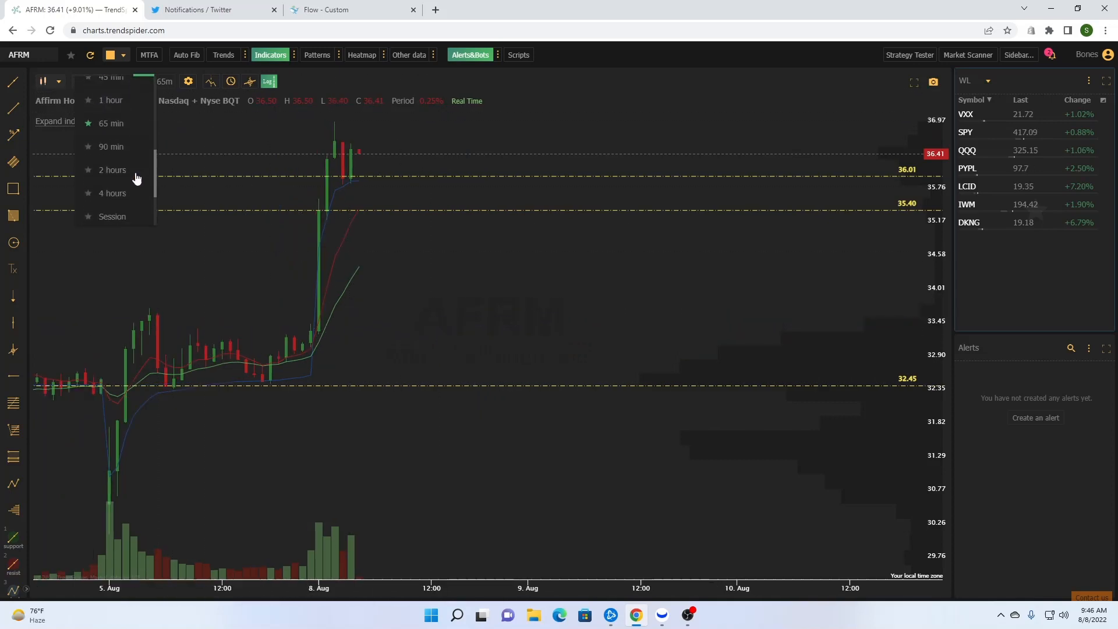
{"action": "left_click", "coordinate": [83, 80]}
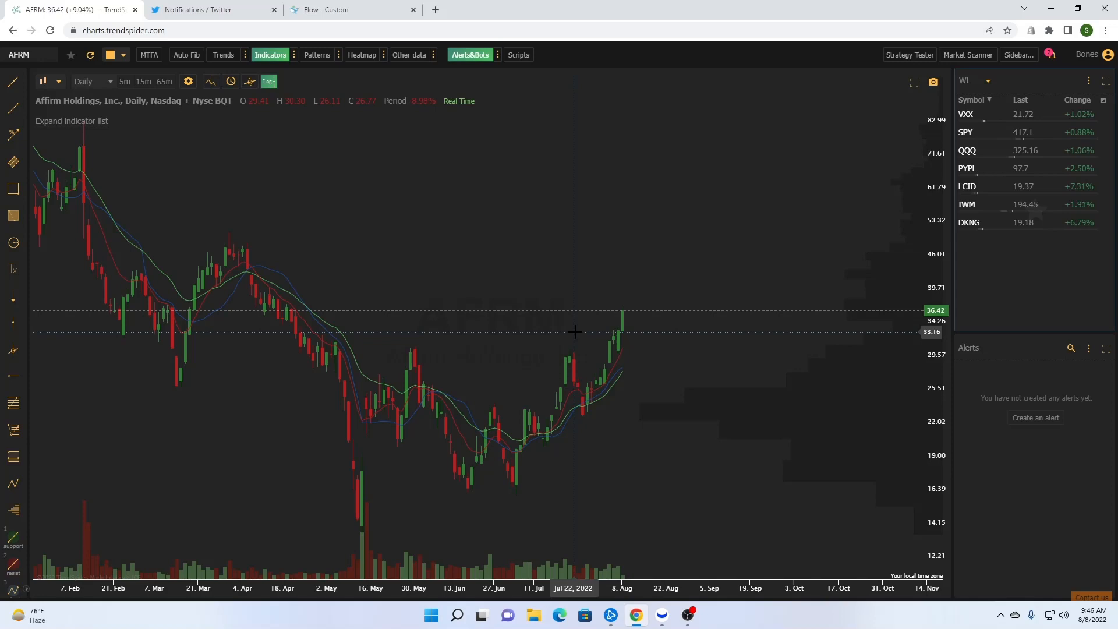
{"action": "left_click", "coordinate": [142, 81]}
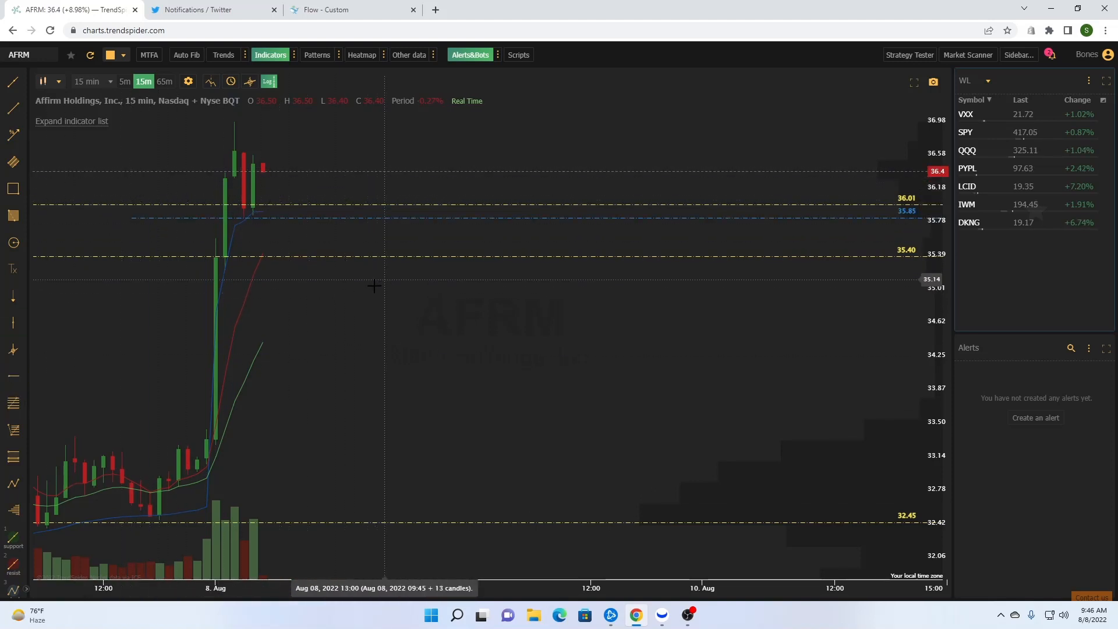
{"action": "mouse_move", "coordinate": [270, 332]}
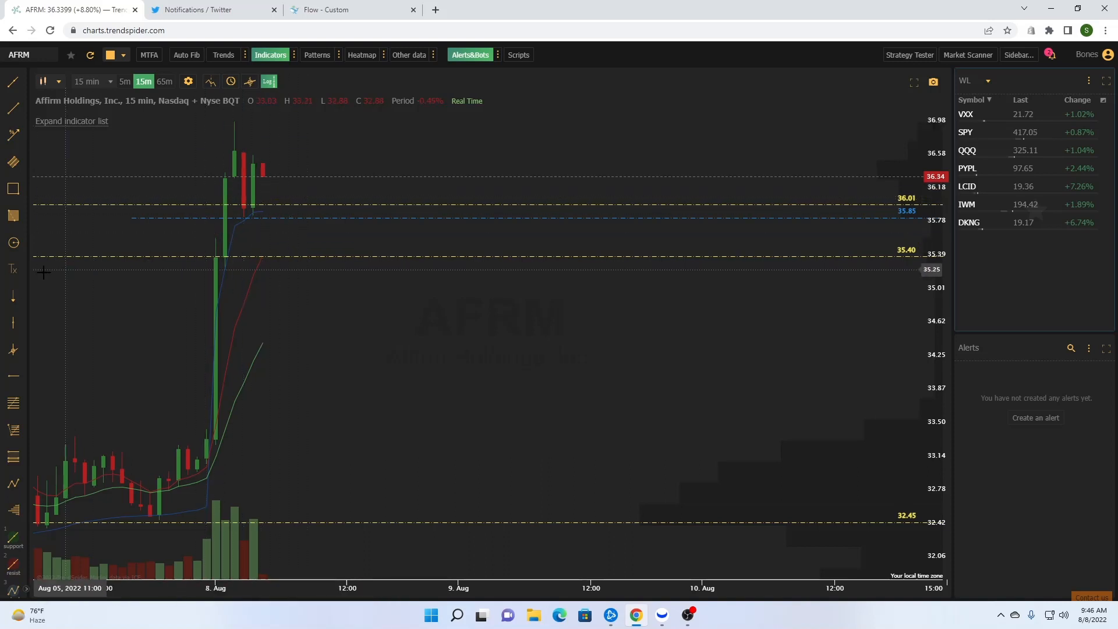
{"action": "mouse_move", "coordinate": [113, 407]}
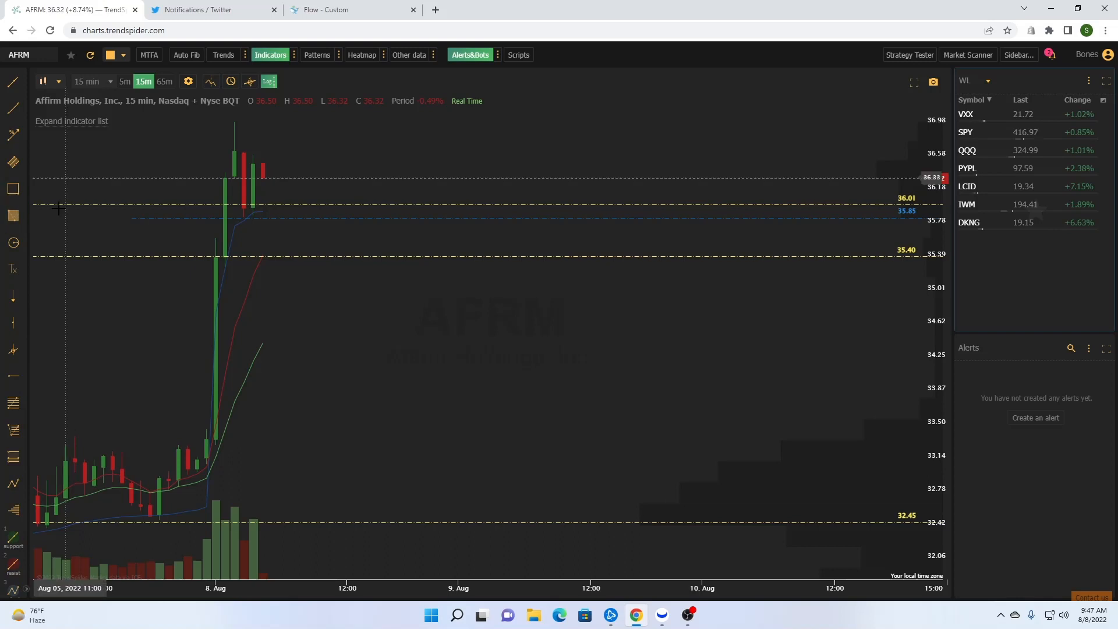
Switch the AFRM chart to 5-minute candles, showing the $36.73 level
{"action": "left_click", "coordinate": [124, 80]}
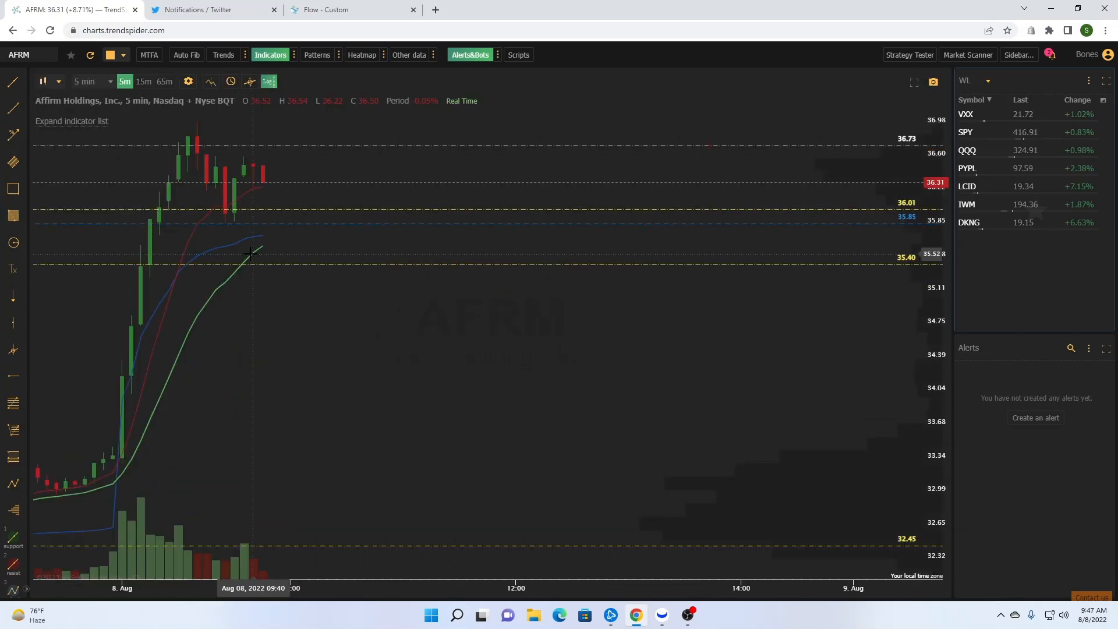
{"action": "mouse_move", "coordinate": [270, 167]}
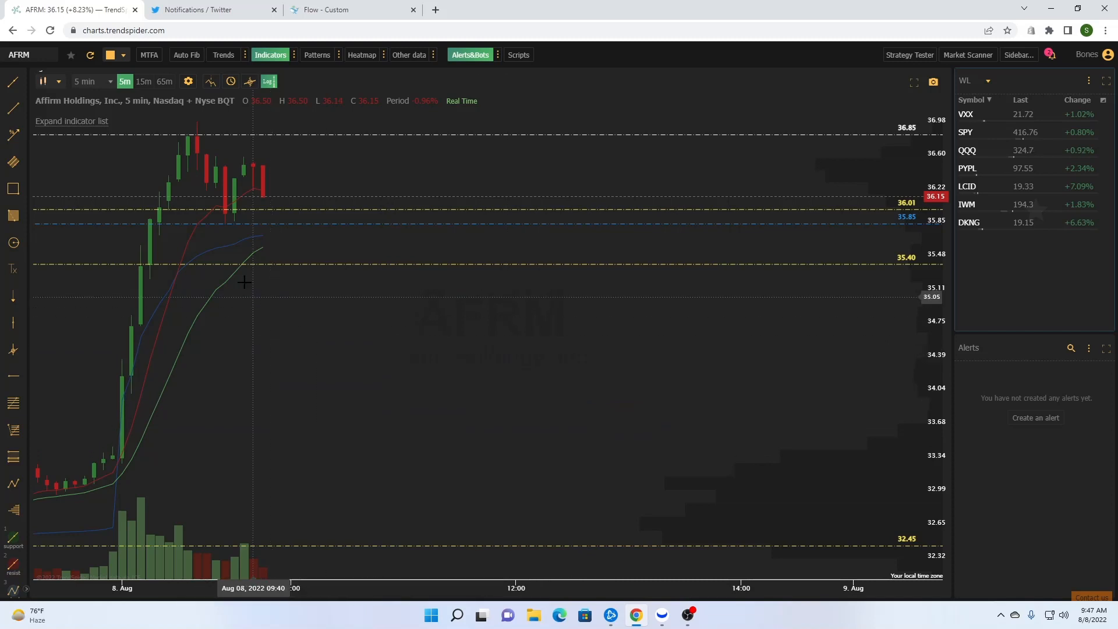
{"action": "mouse_move", "coordinate": [219, 301]}
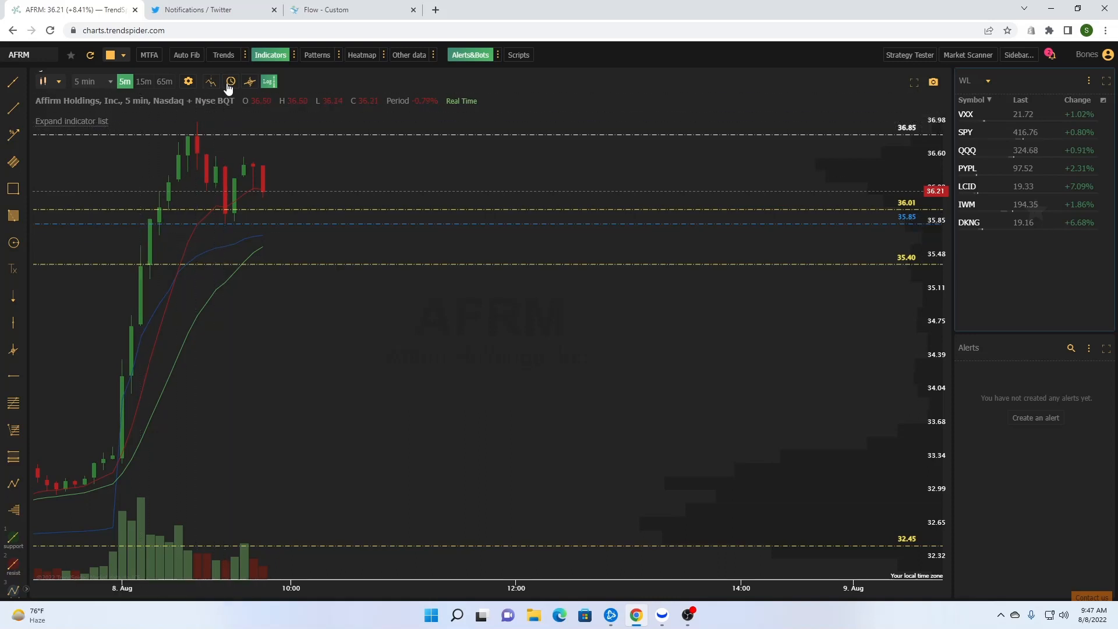
Enable extended hours and start a Fibonacci retracement from 33.29 to 37.00
{"action": "left_click", "coordinate": [229, 81]}
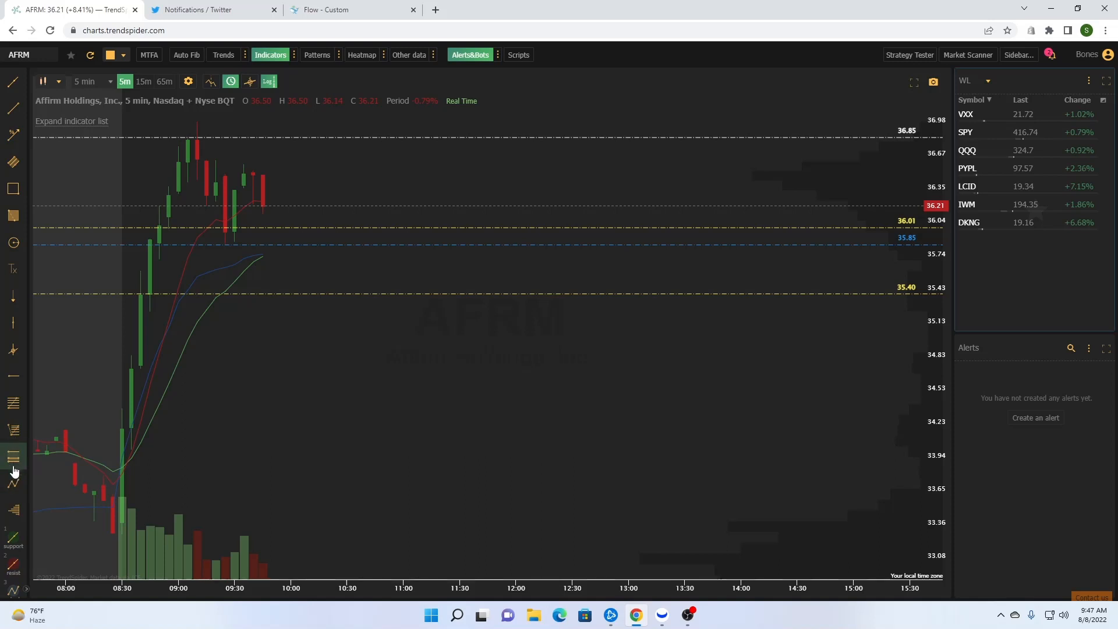
{"action": "left_click", "coordinate": [13, 403]}
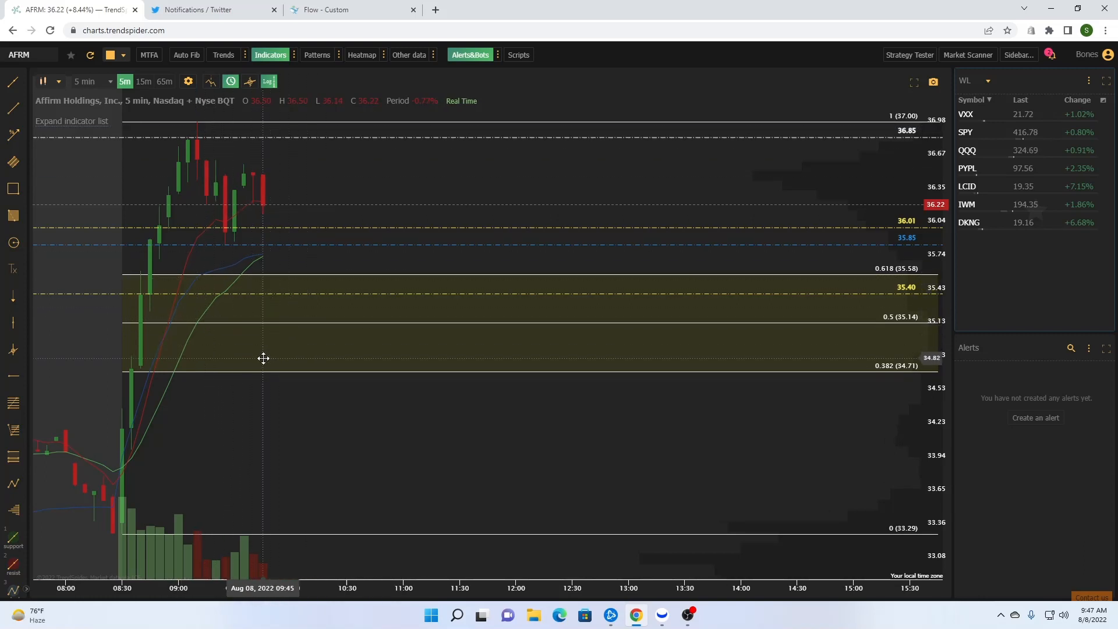
{"action": "mouse_move", "coordinate": [444, 381]}
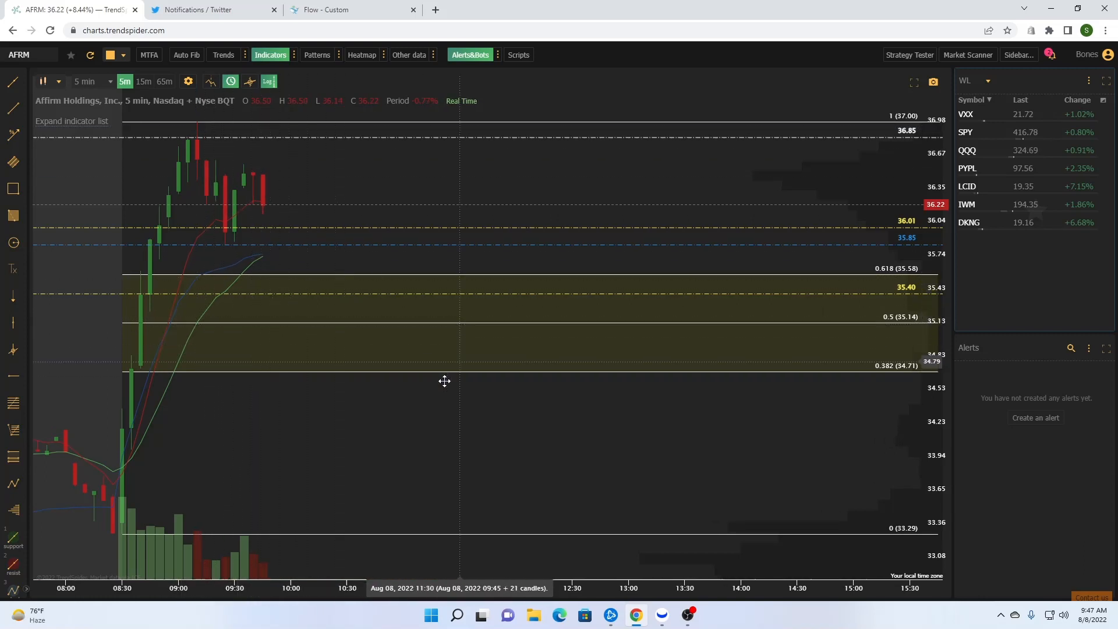
{"action": "mouse_move", "coordinate": [217, 308]}
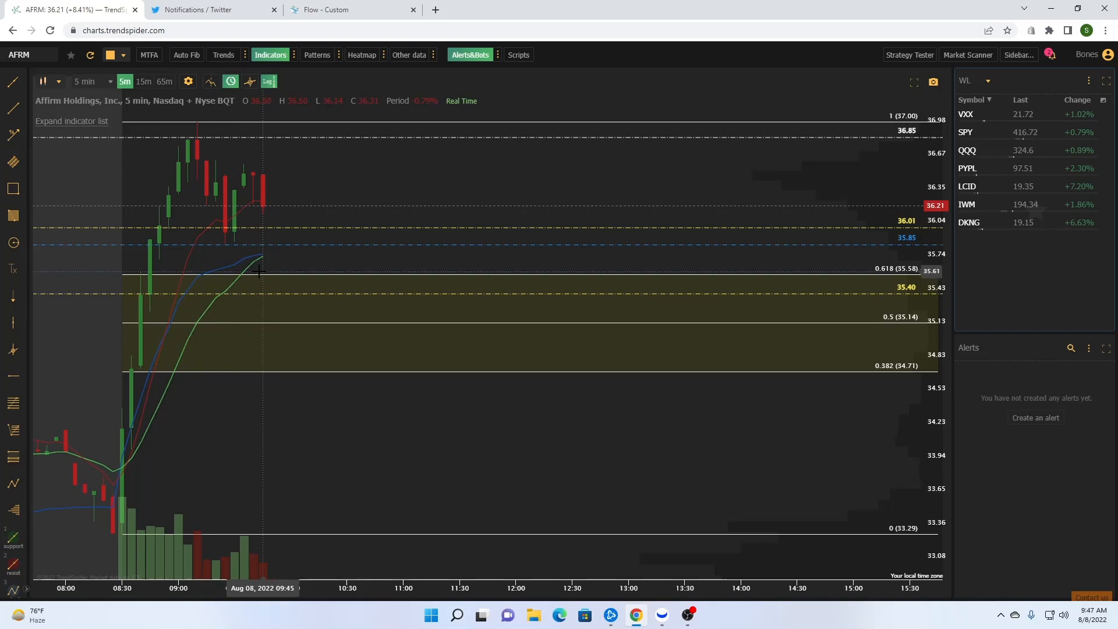
{"action": "mouse_move", "coordinate": [477, 328]}
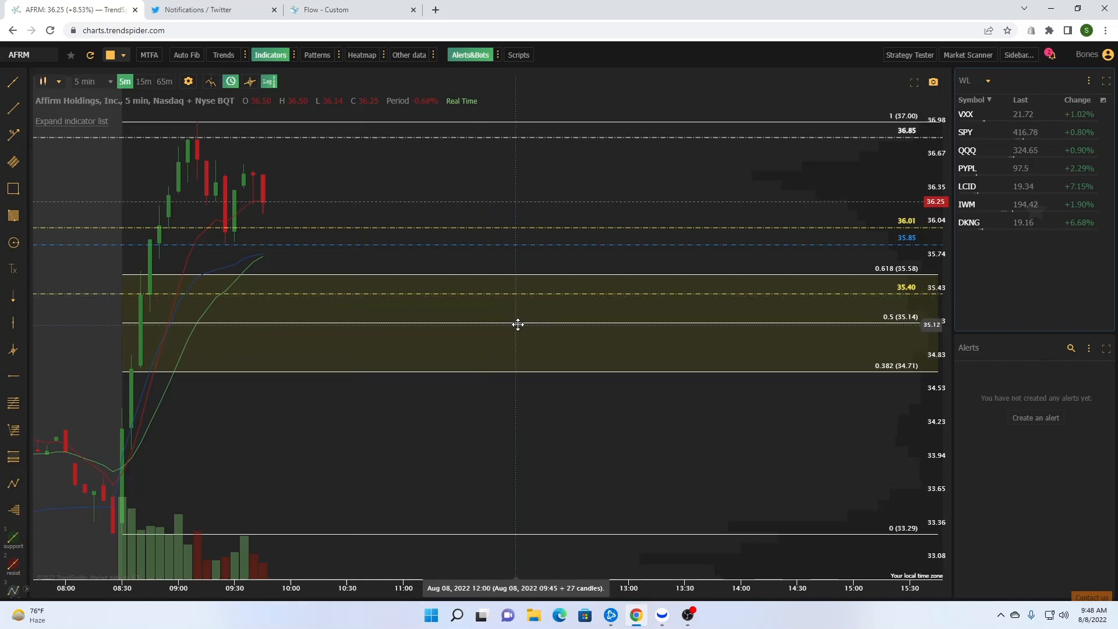
{"action": "mouse_move", "coordinate": [521, 329]}
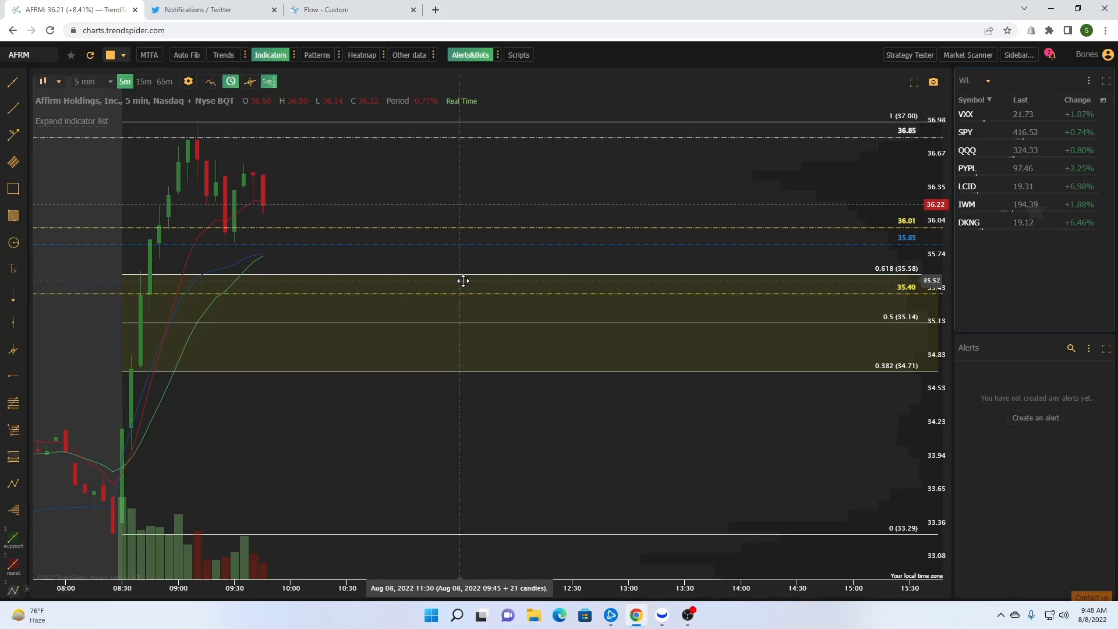
{"action": "mouse_move", "coordinate": [457, 292]}
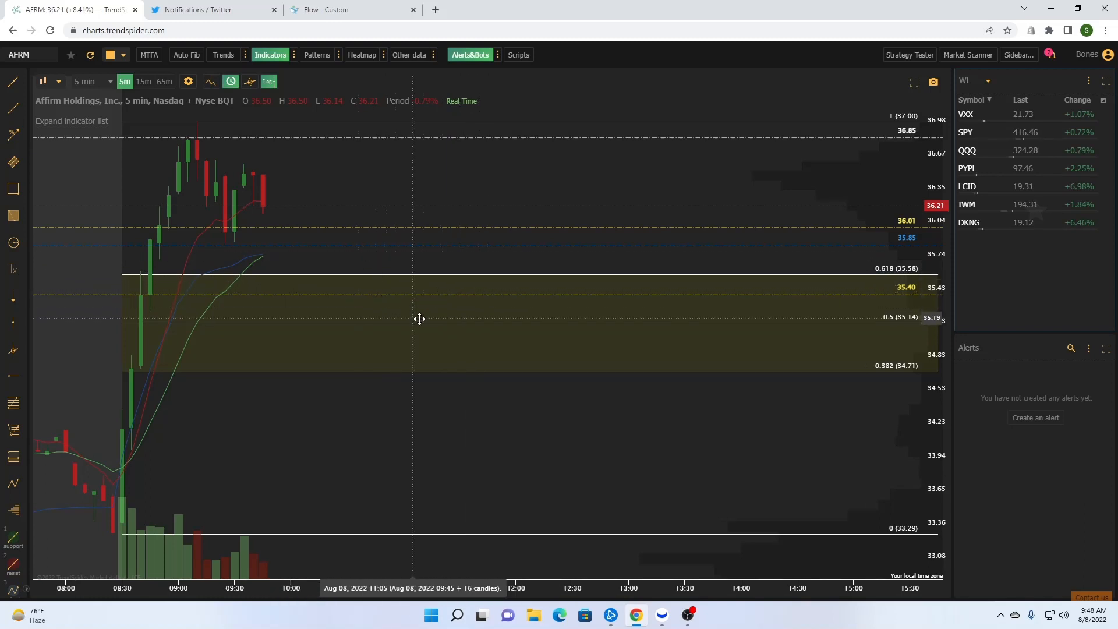
{"action": "mouse_move", "coordinate": [434, 329]}
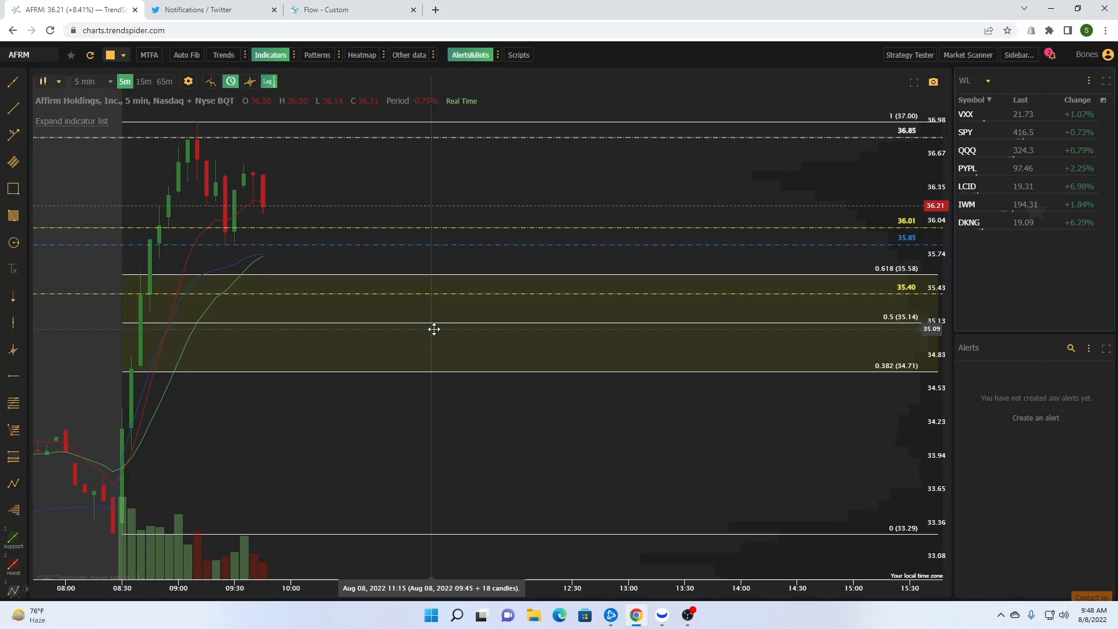
{"action": "mouse_move", "coordinate": [411, 328]}
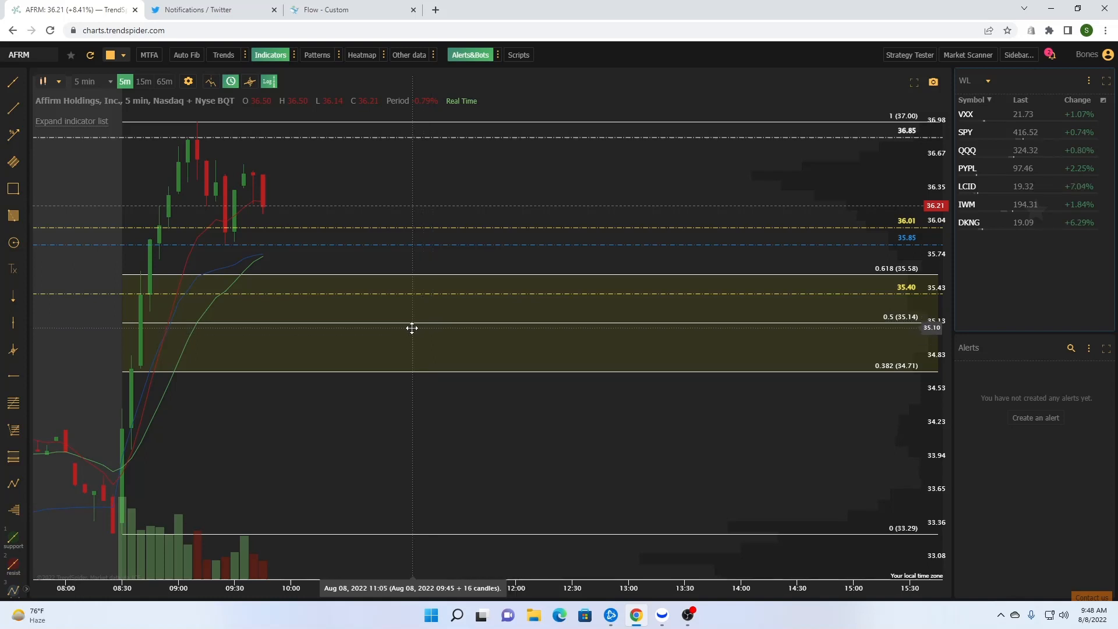
{"action": "mouse_move", "coordinate": [406, 340]}
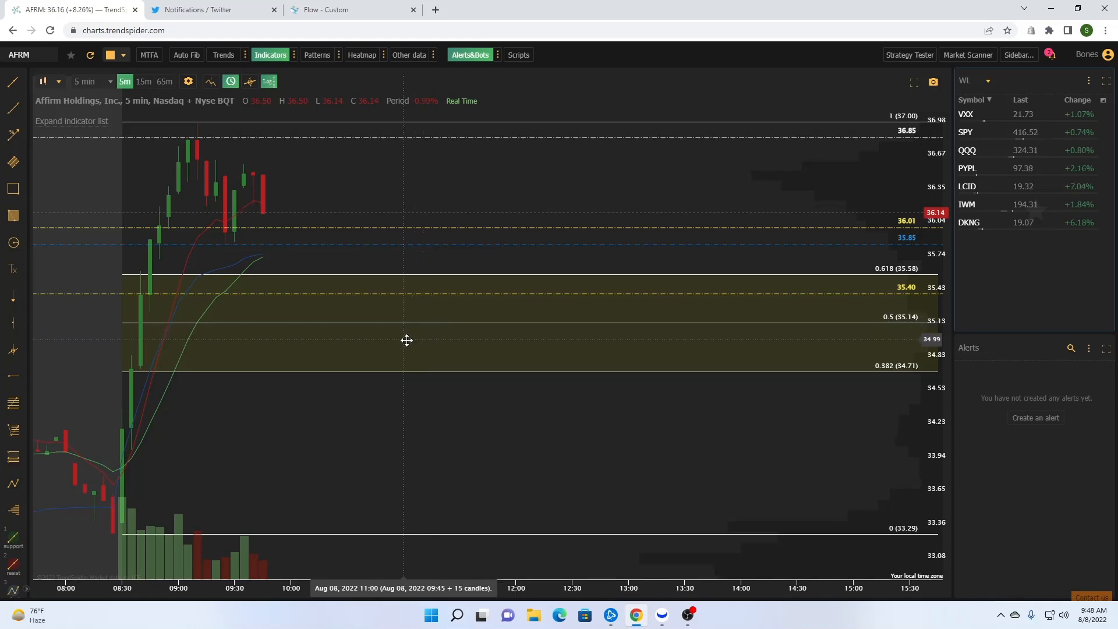
{"action": "mouse_move", "coordinate": [390, 343]}
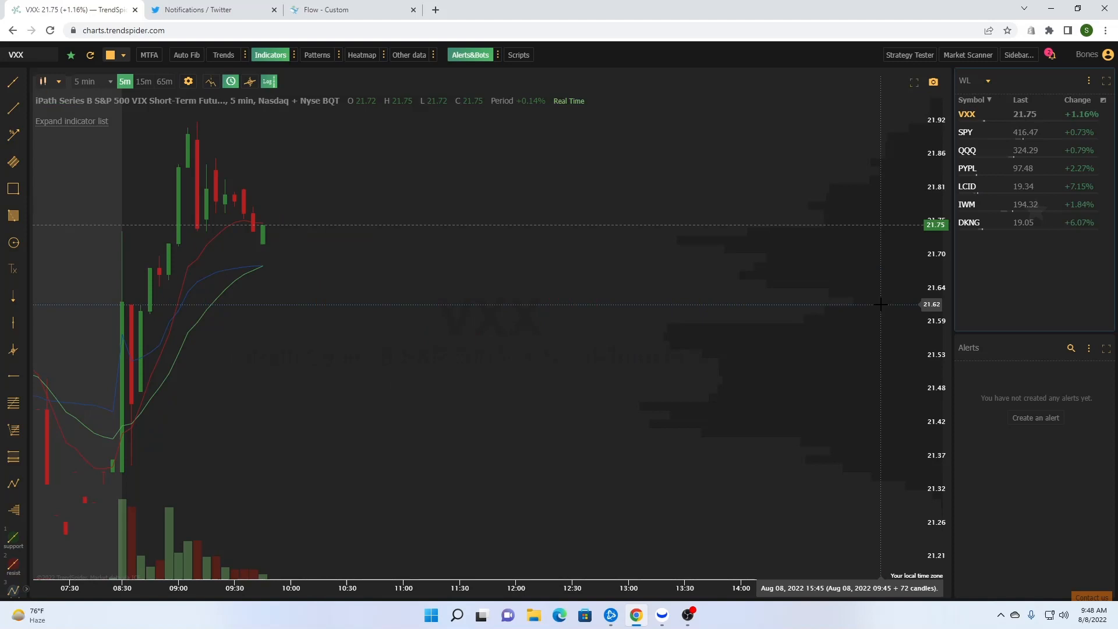
{"action": "mouse_move", "coordinate": [178, 383]}
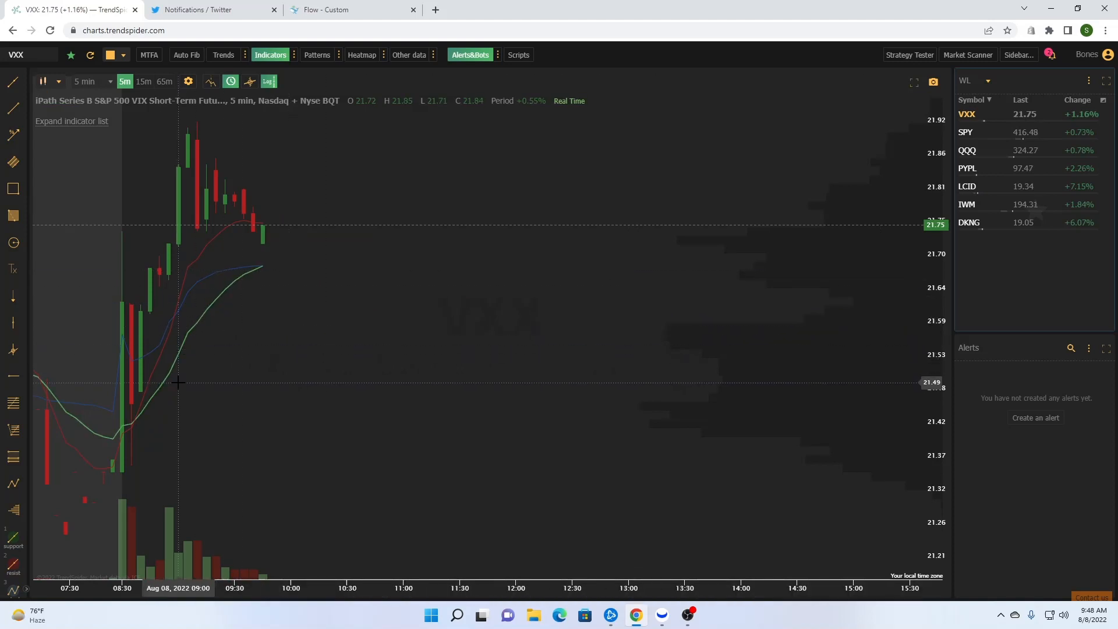
{"action": "mouse_move", "coordinate": [461, 268]}
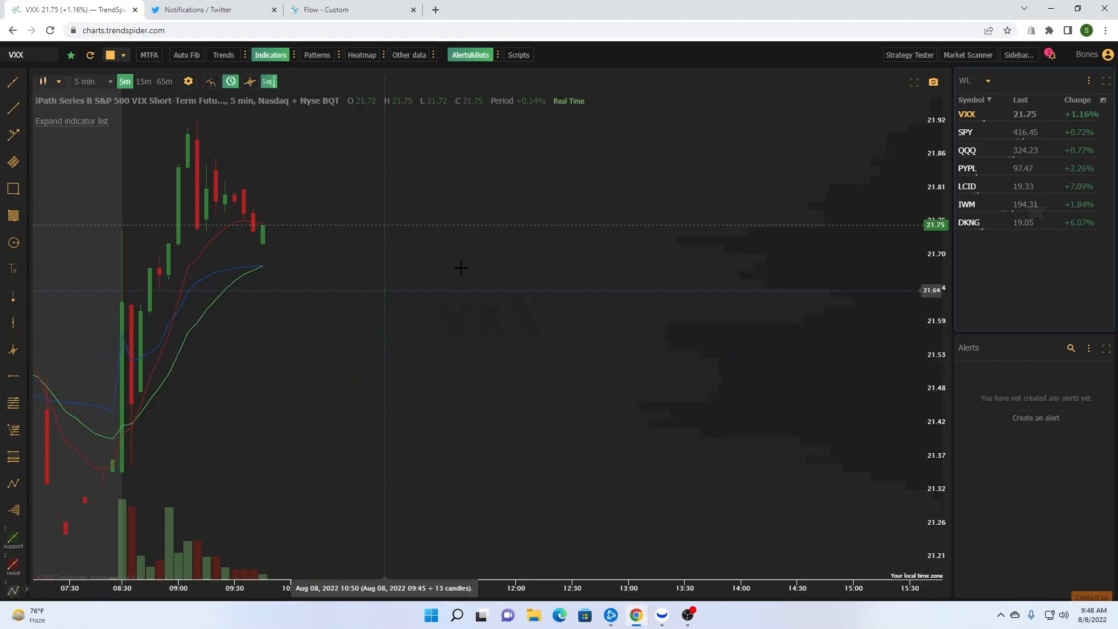
Load SPY's 5-minute chart with its Fibonacci golden zone from $414.92 to $417.62
{"action": "left_click", "coordinate": [966, 132]}
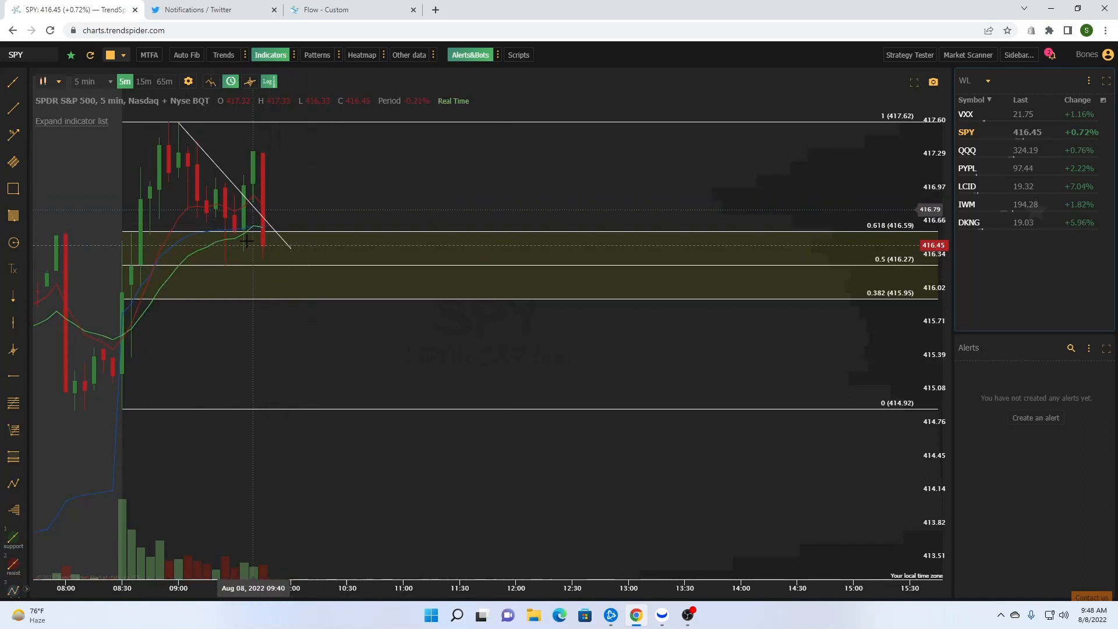
{"action": "mouse_move", "coordinate": [385, 323]}
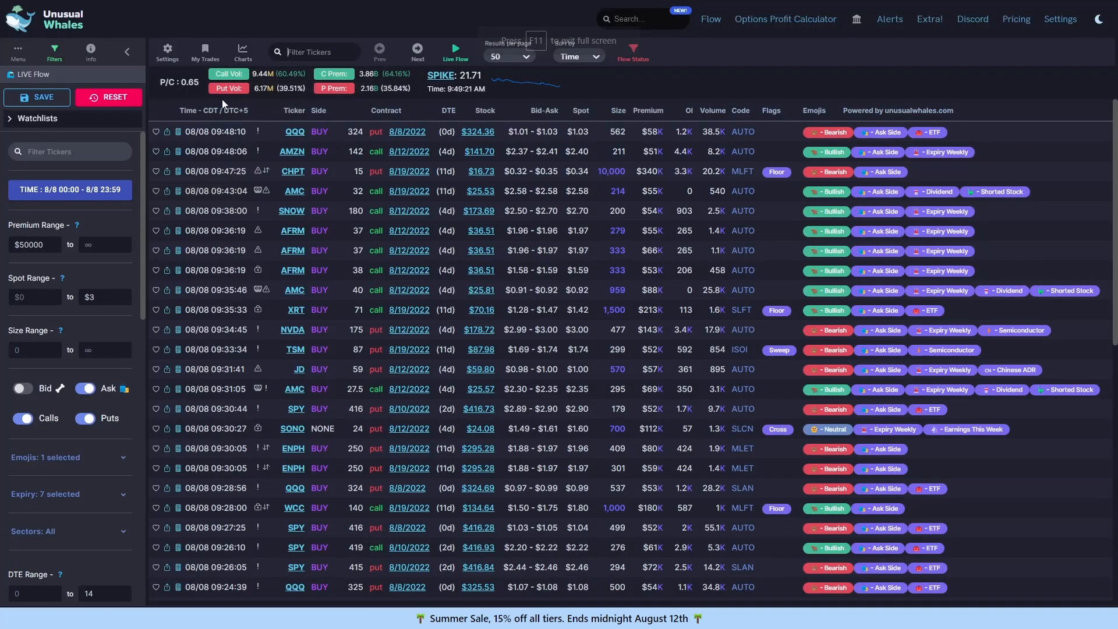
Filter the live flow to exclude IWM, QQQ and SPY with -IWM,QQQ,SPY
{"action": "type", "text": "-IWM,QQQ,SPY"}
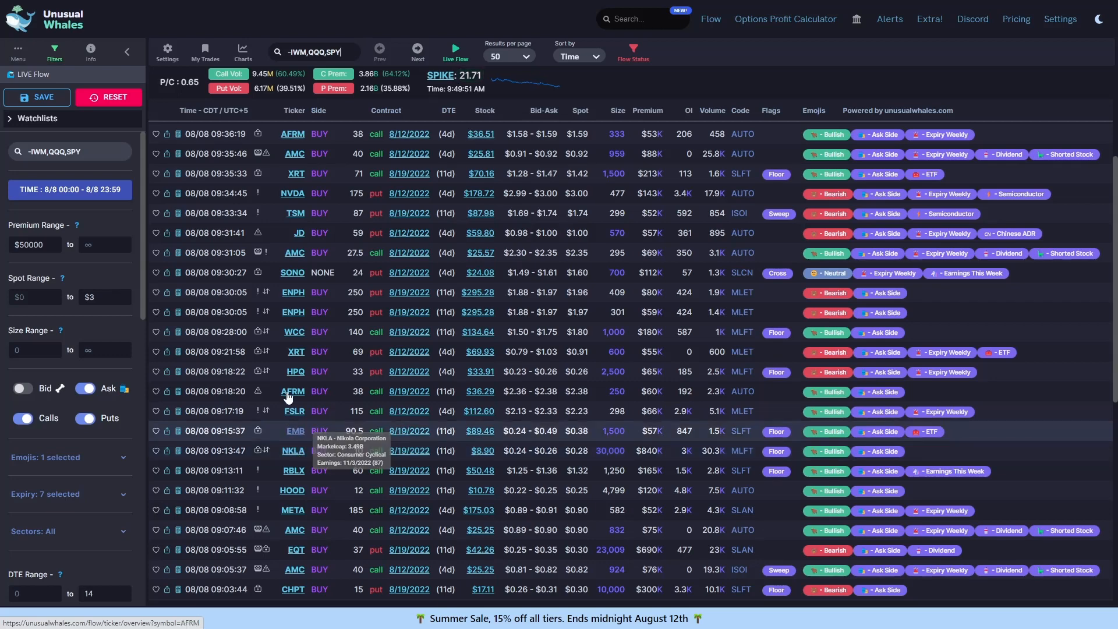
{"action": "mouse_move", "coordinate": [293, 411]}
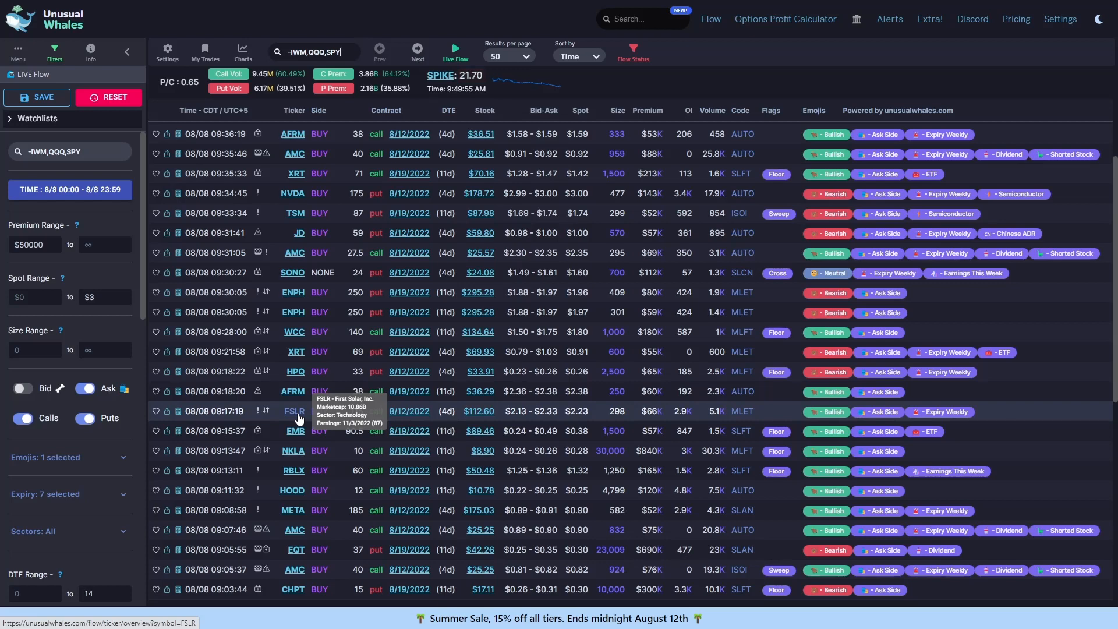
{"action": "mouse_move", "coordinate": [292, 311]}
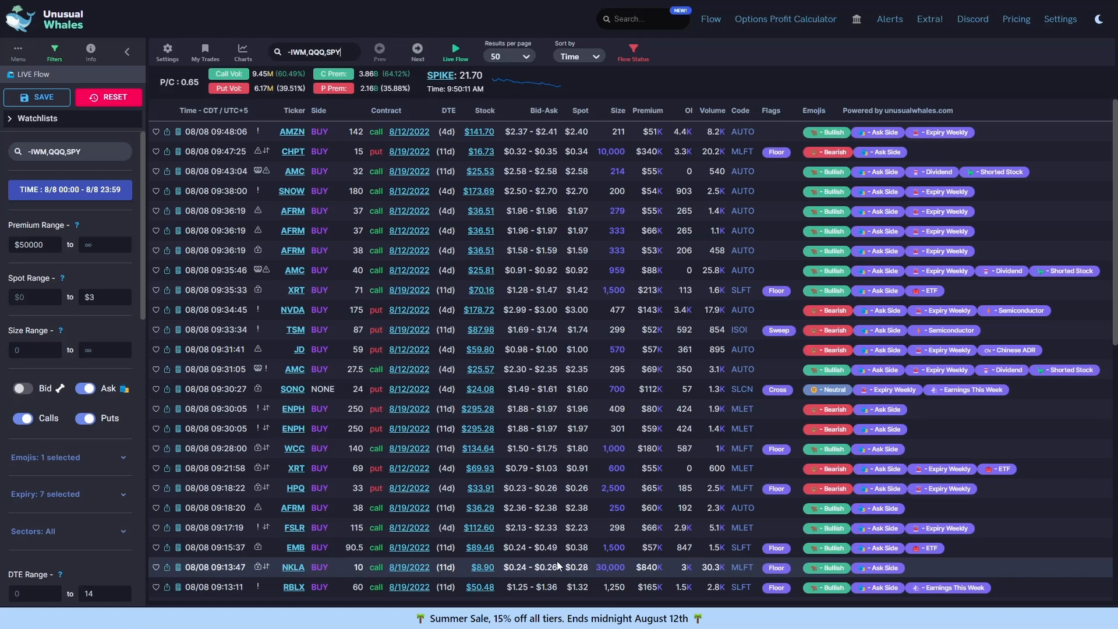
{"action": "mouse_move", "coordinate": [543, 546]}
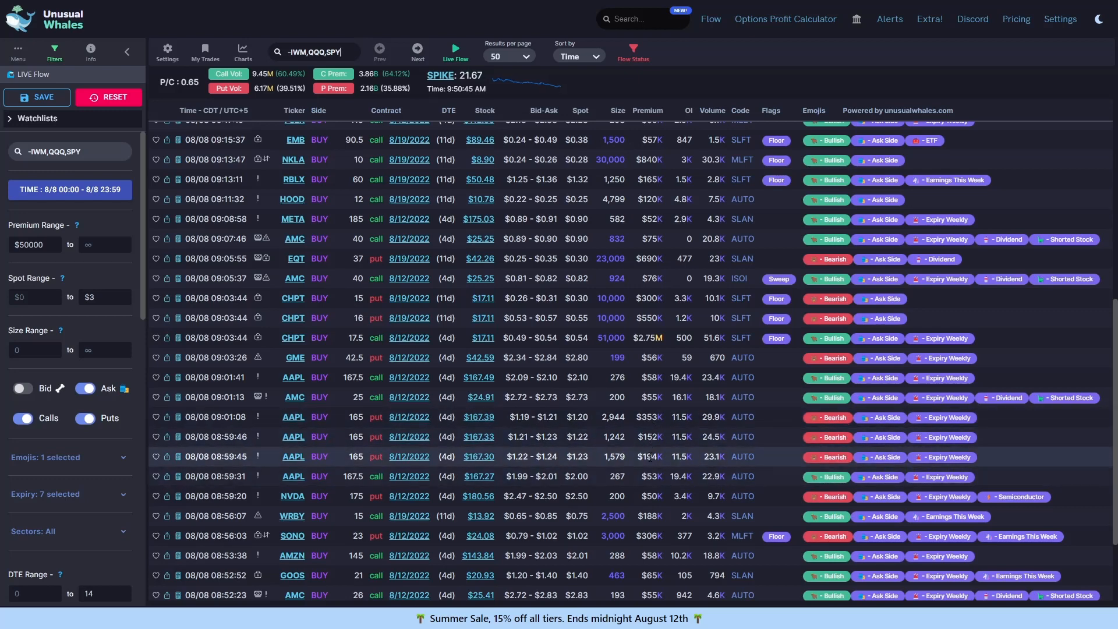
{"action": "mouse_move", "coordinate": [366, 464]}
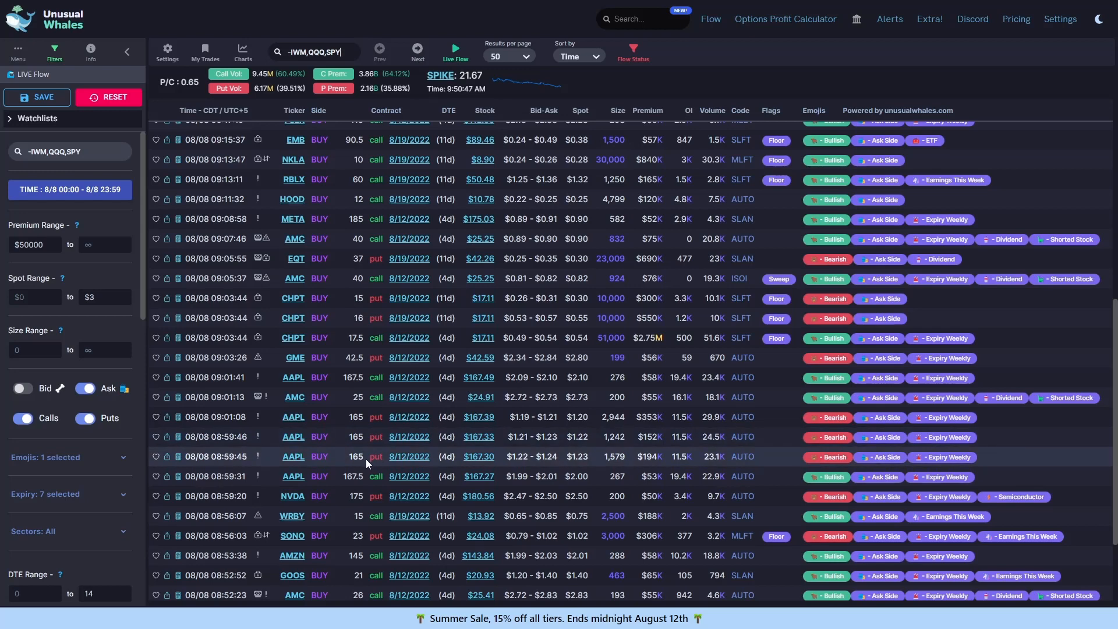
{"action": "mouse_move", "coordinate": [385, 457]}
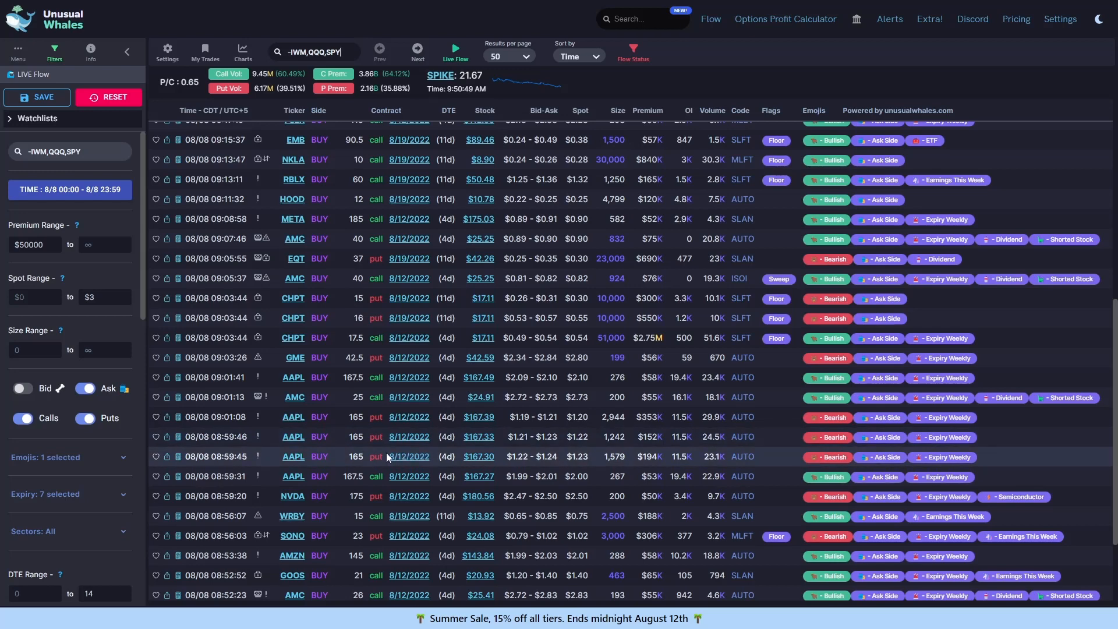